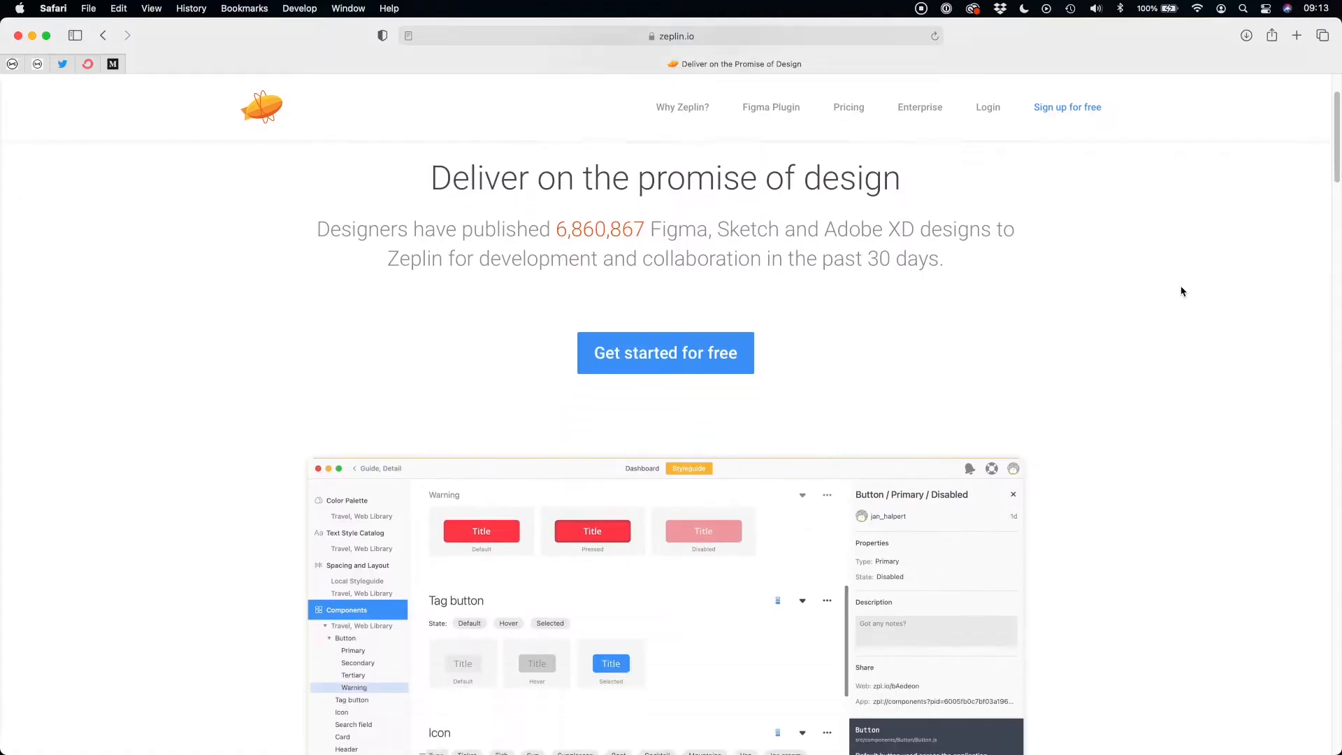
Browse the zeplin.io product tour and show the demo's colour palette view
scroll(down, 3)
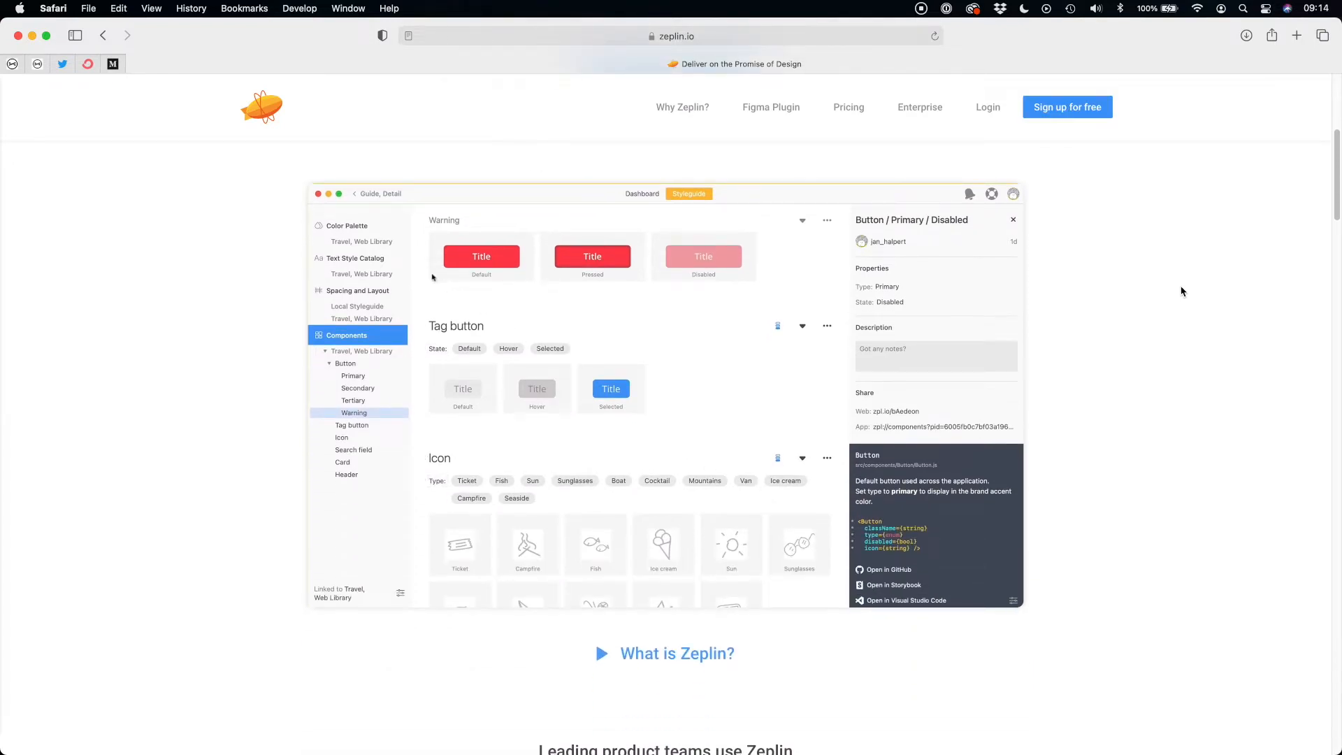
click(347, 225)
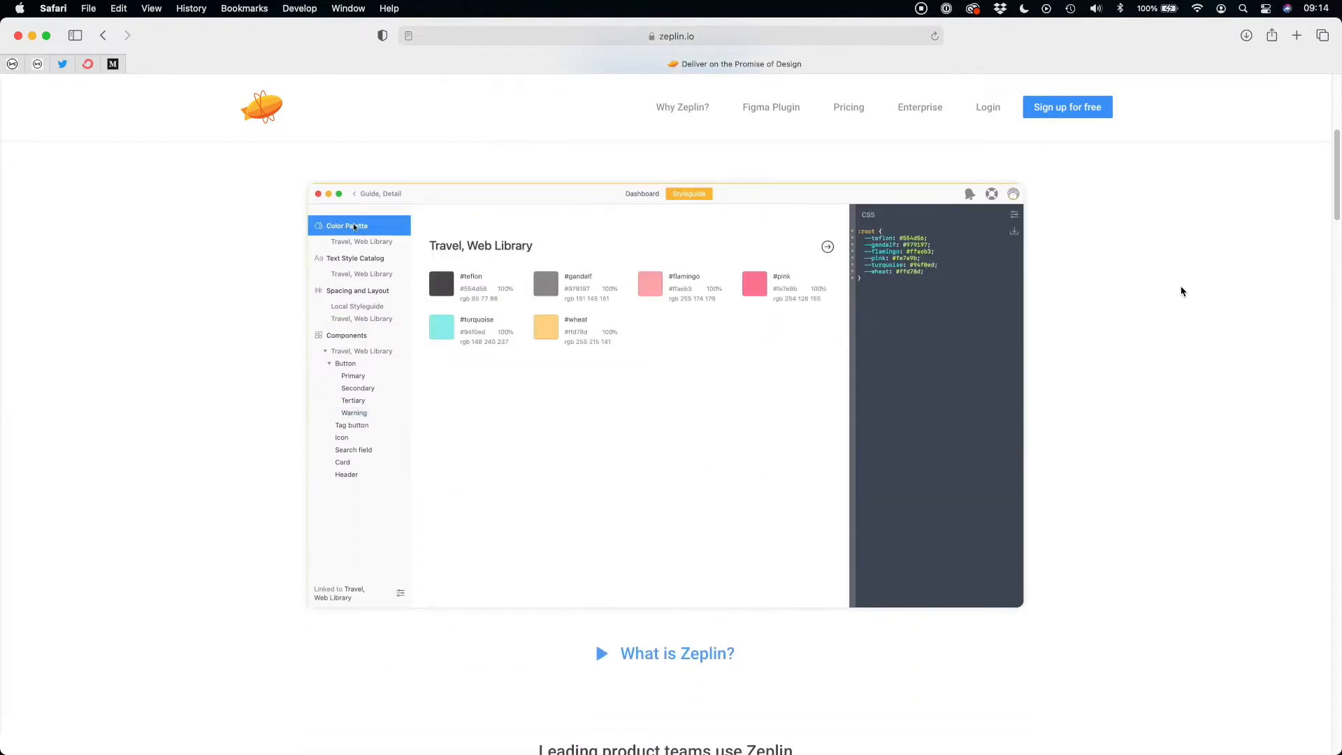
scroll(down, 3)
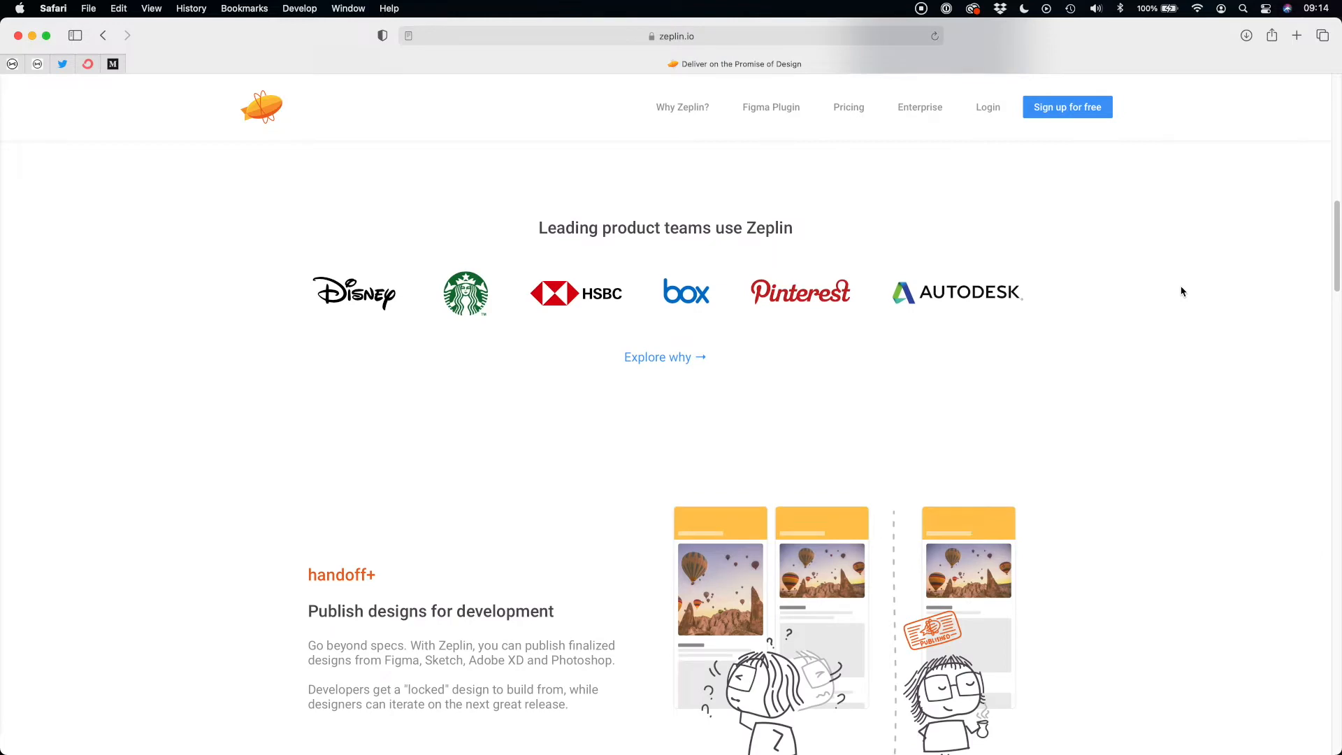
scroll(down, 3)
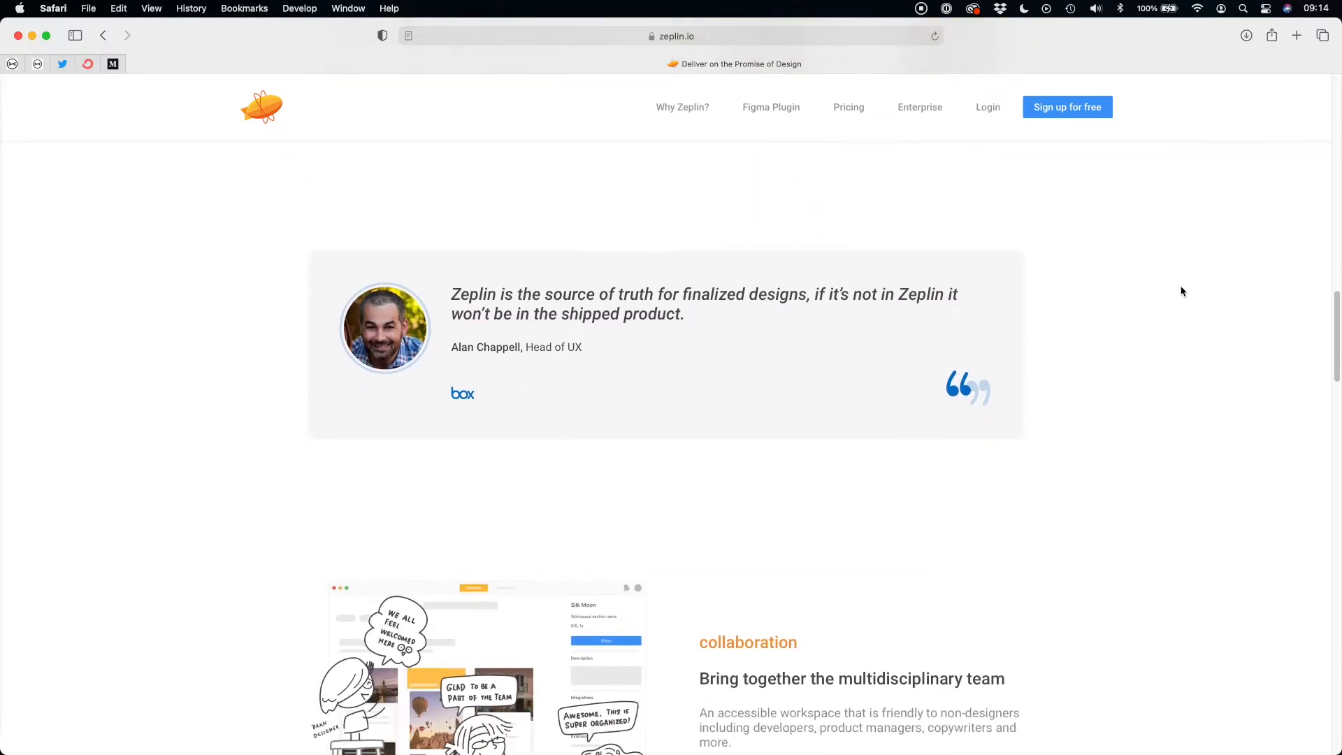
scroll(down, 3)
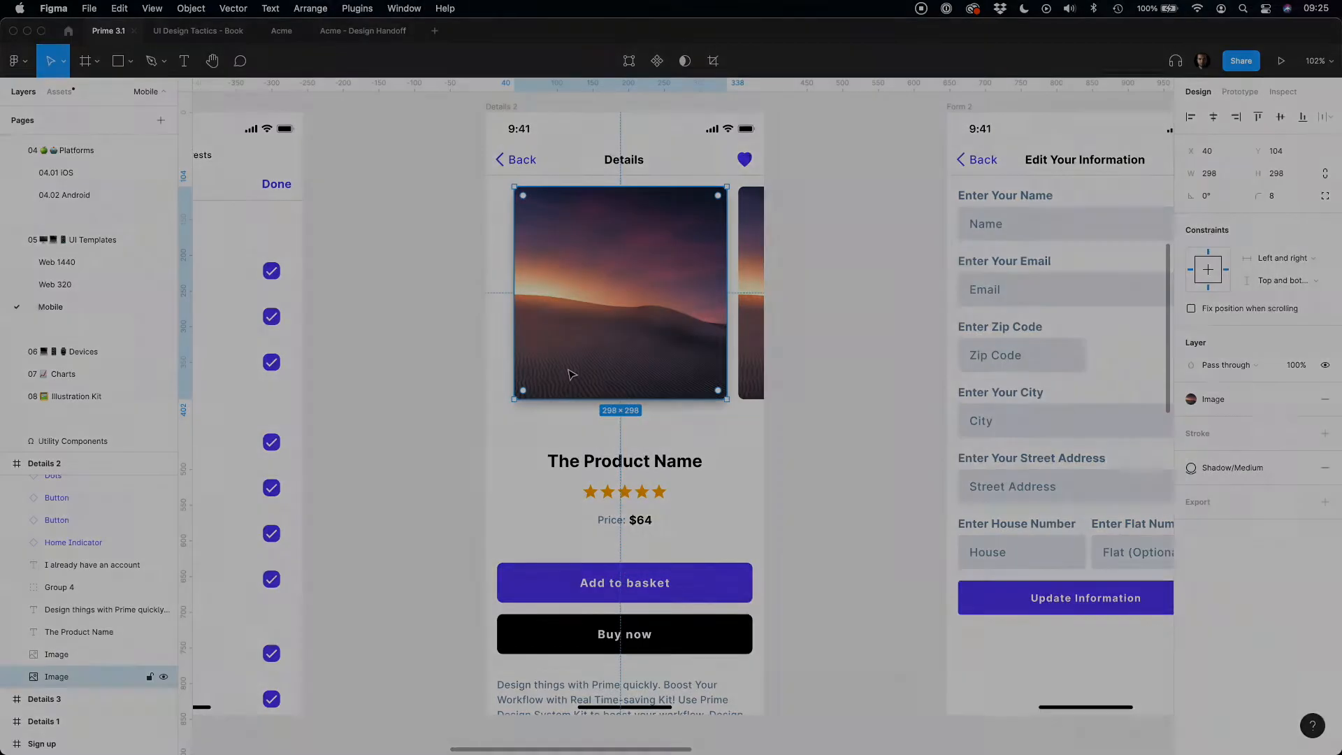
Bring up the local styleguide's Color Palette with Swift code in the Zeplin app
click(65, 388)
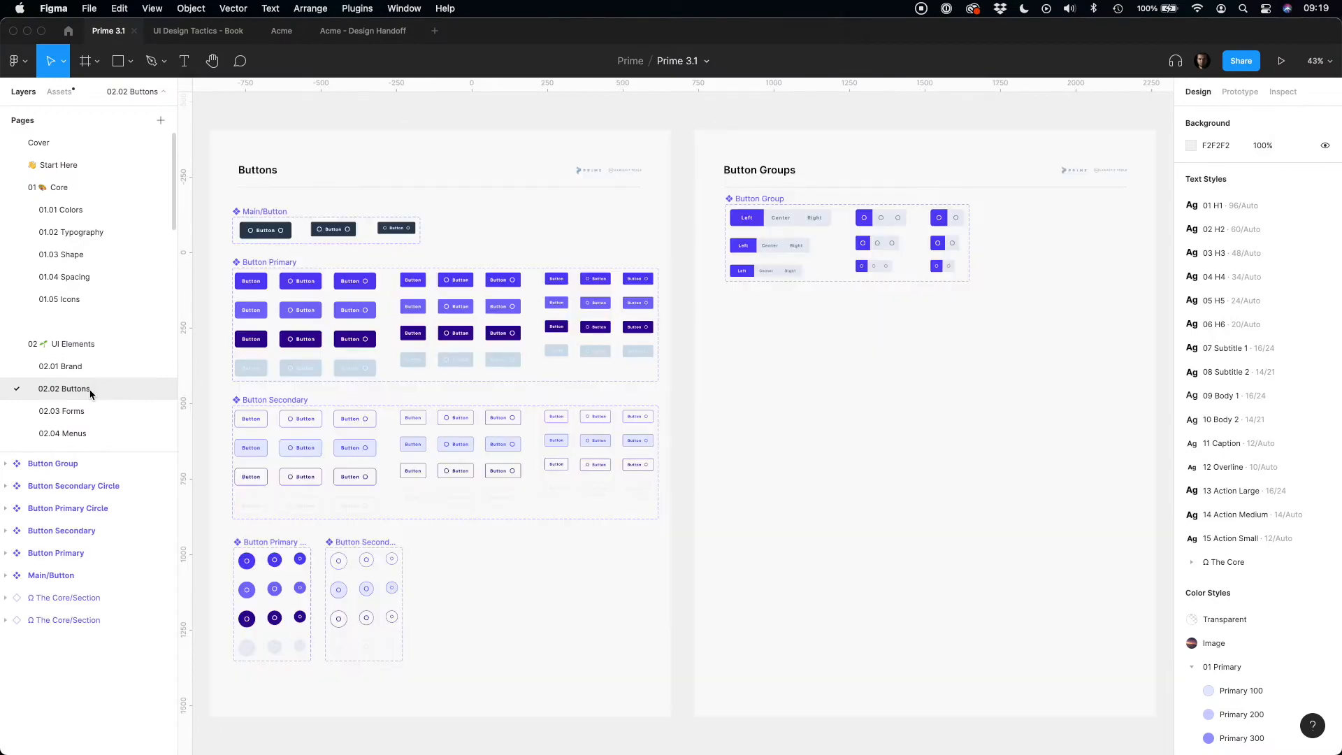
click(63, 433)
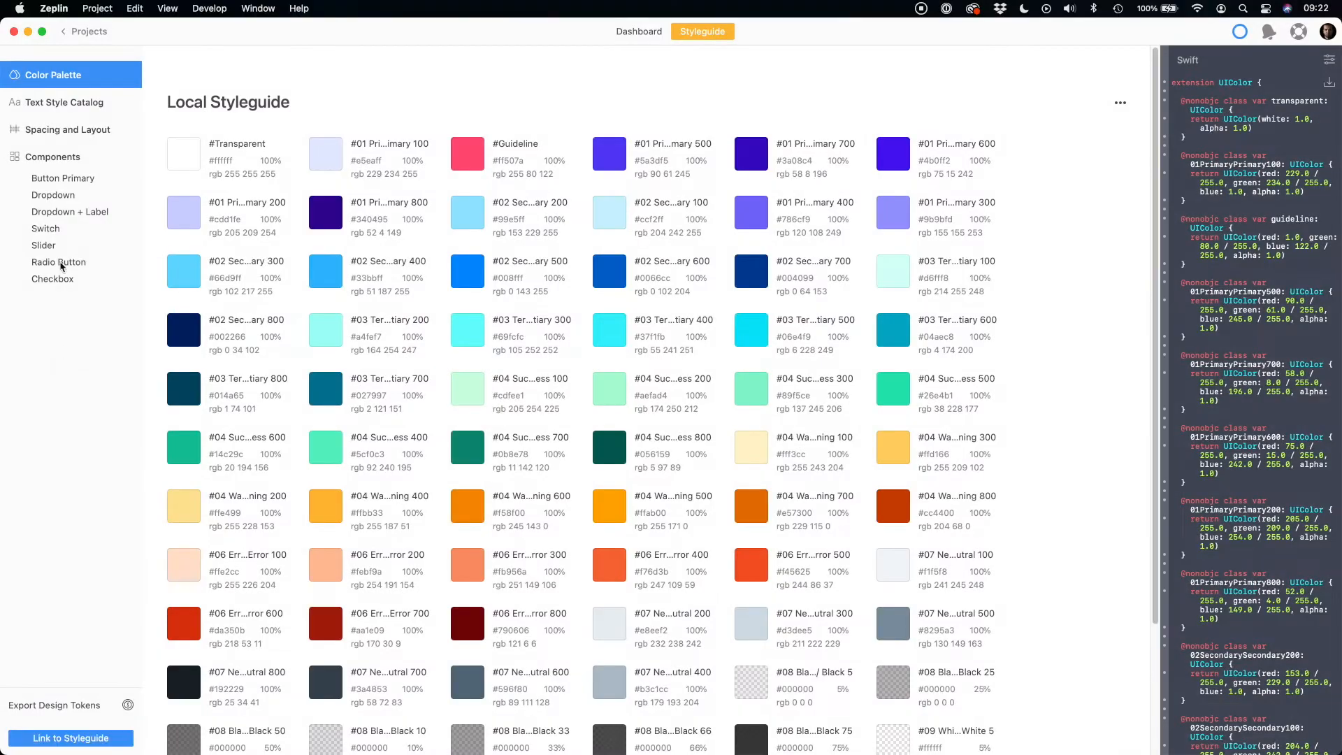
Review the styleguide's Spacing and Layout tokens, then inspect the Add to basket button on Details 2
click(67, 128)
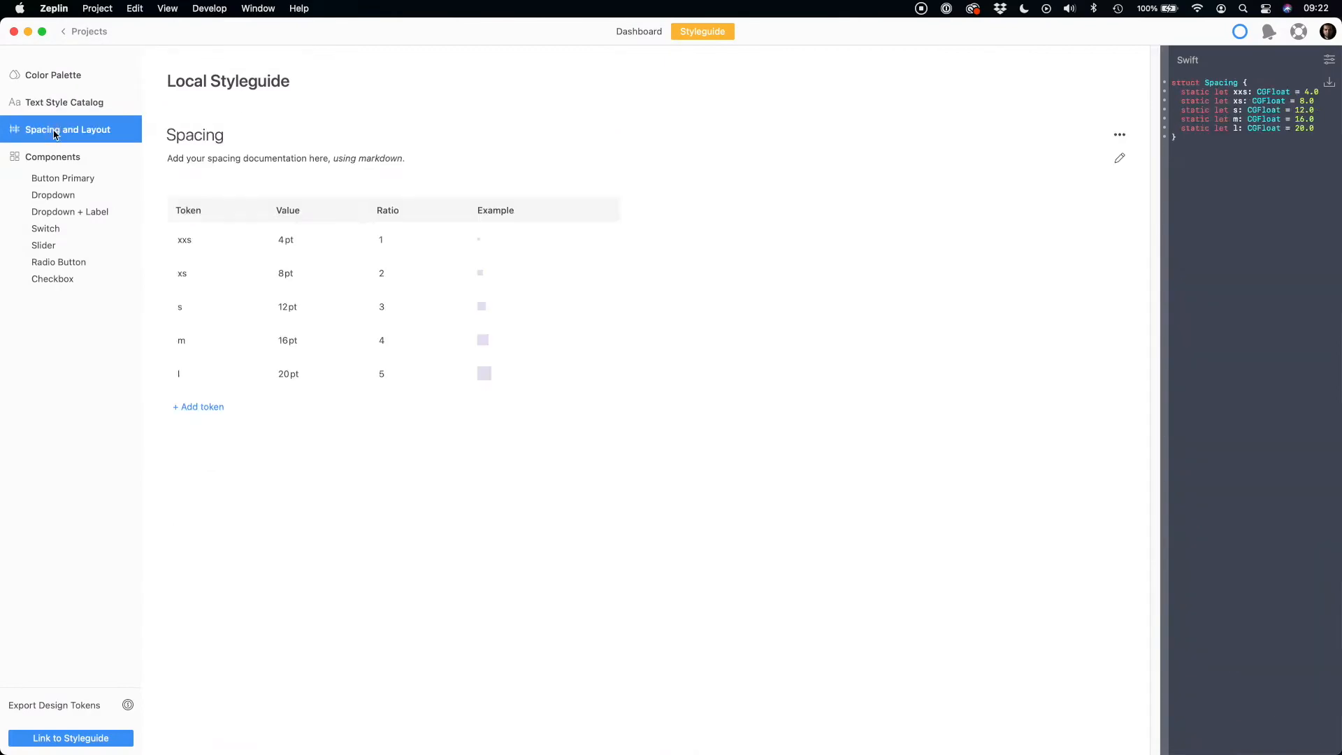
click(53, 157)
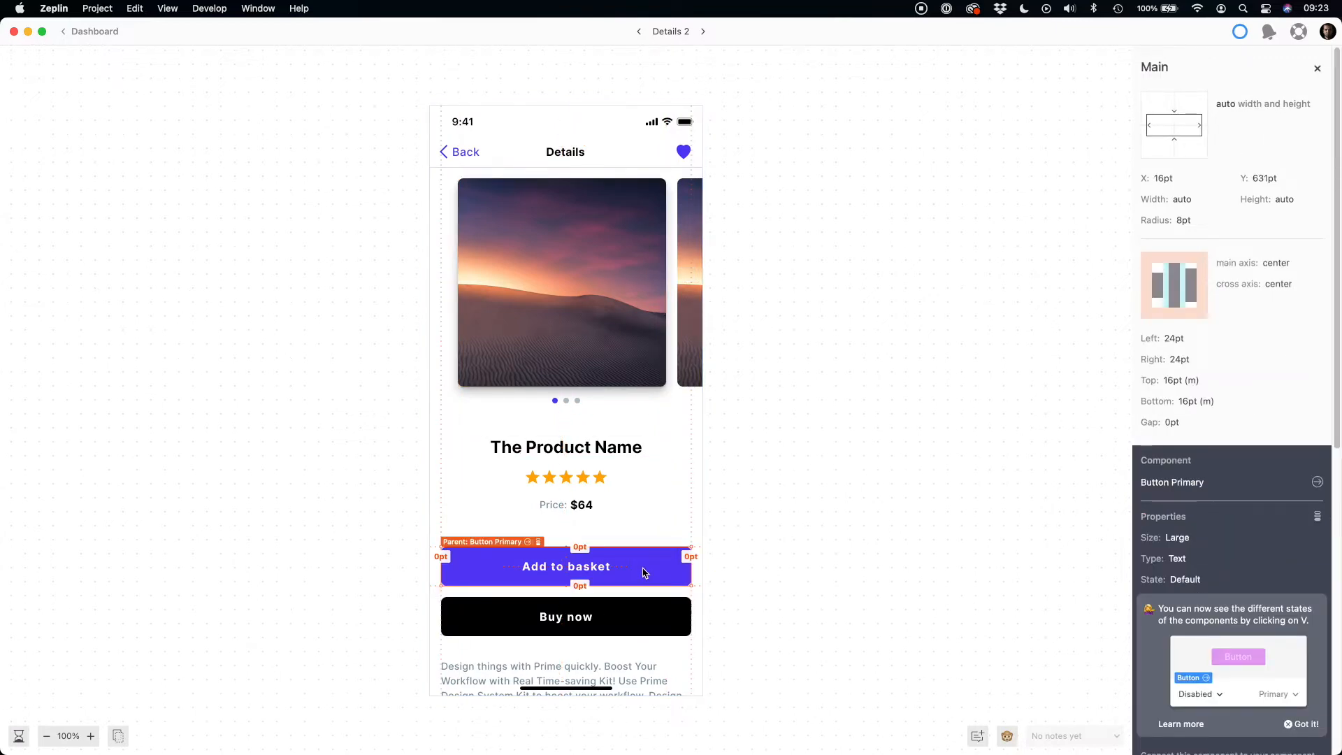
Inspect the product image's shadow specs, return to the Dashboard and open the t.04.2. contacts screen
click(682, 151)
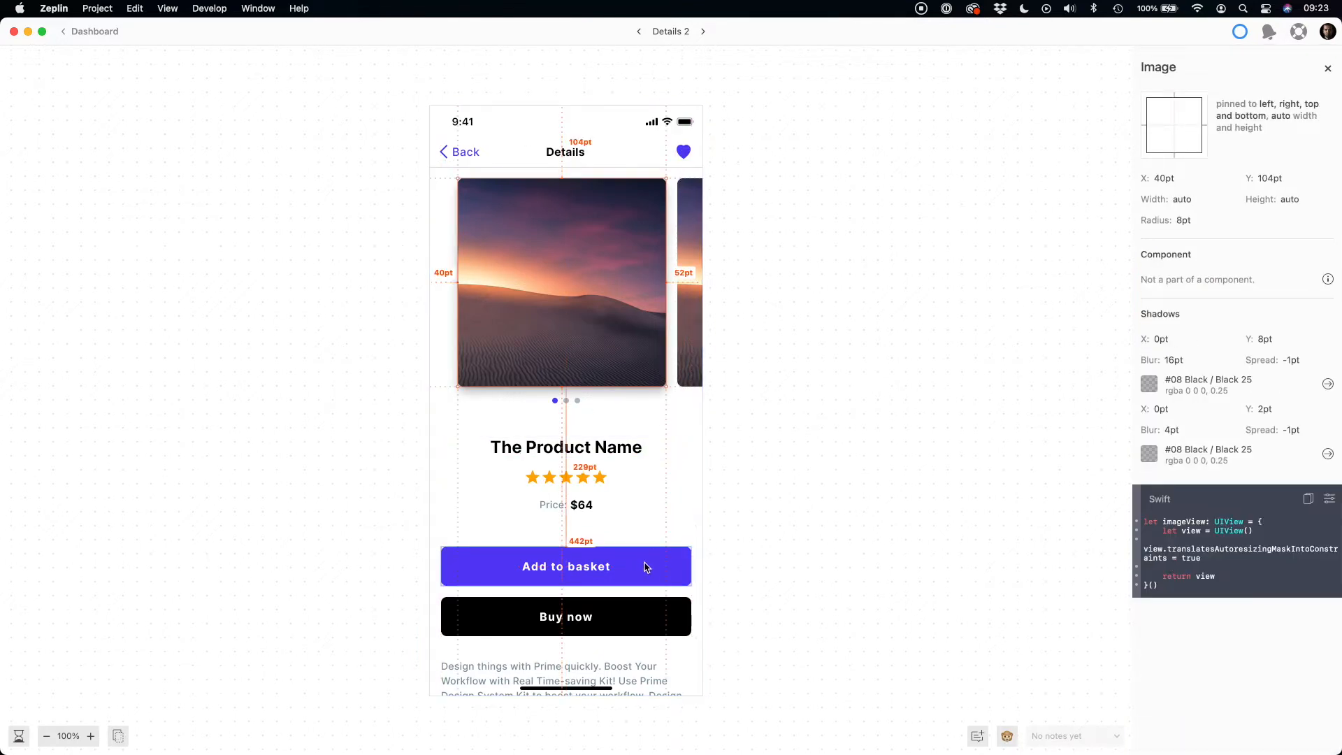
click(564, 566)
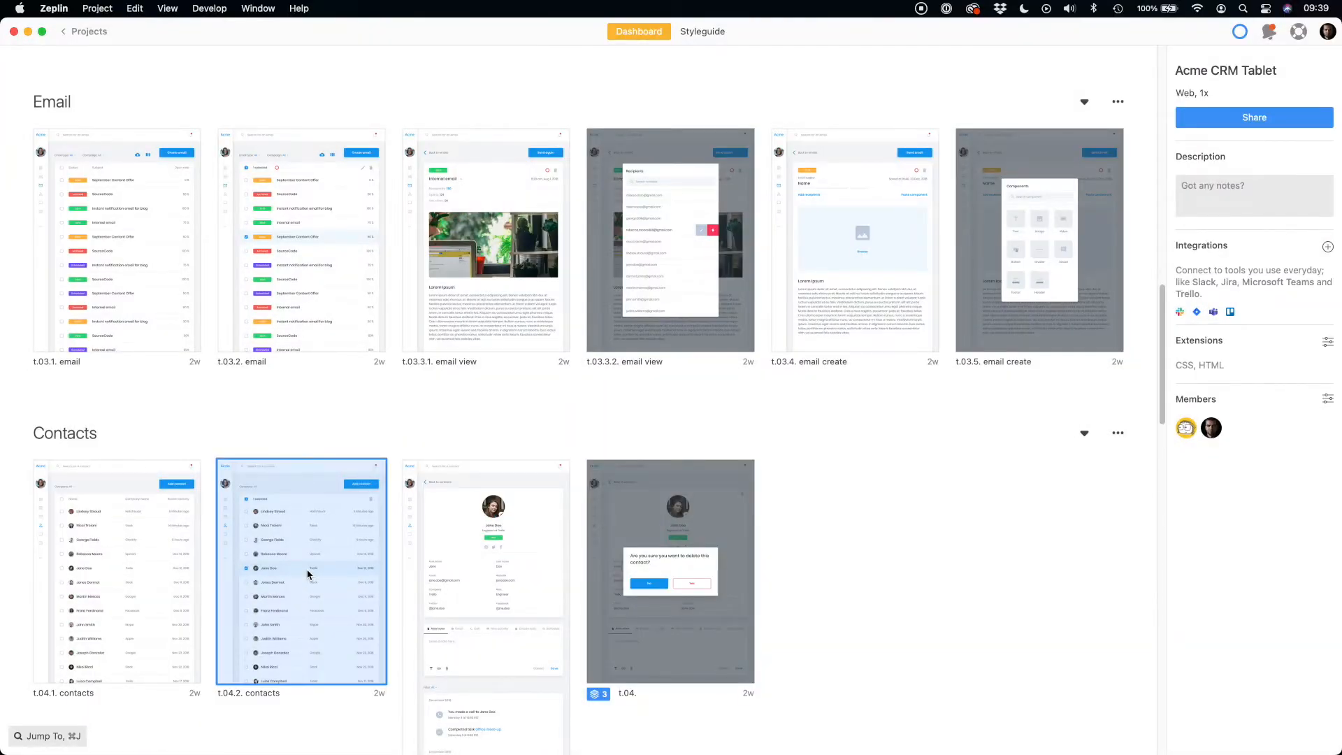
double_click(301, 570)
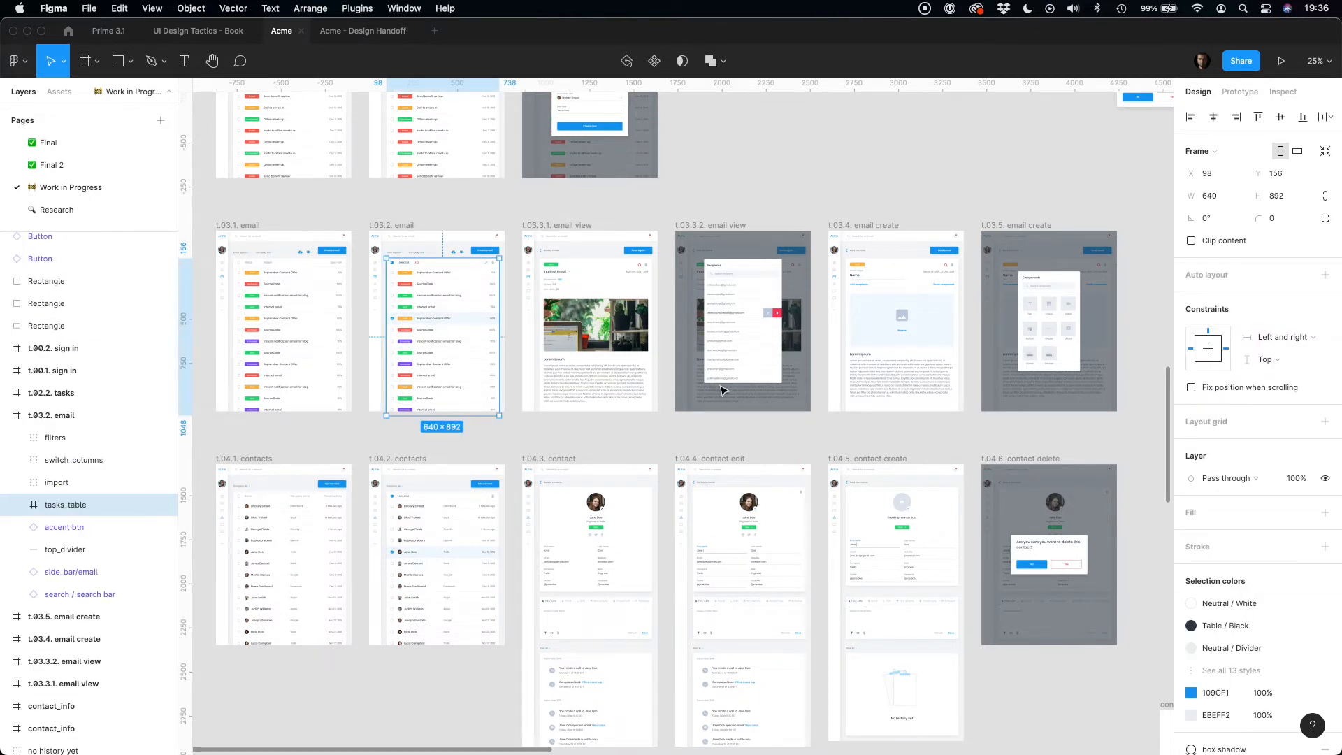
Select the t.03.5. email create screen, zoom to fit, and switch the Acme file to the Final 2 page
click(1283, 92)
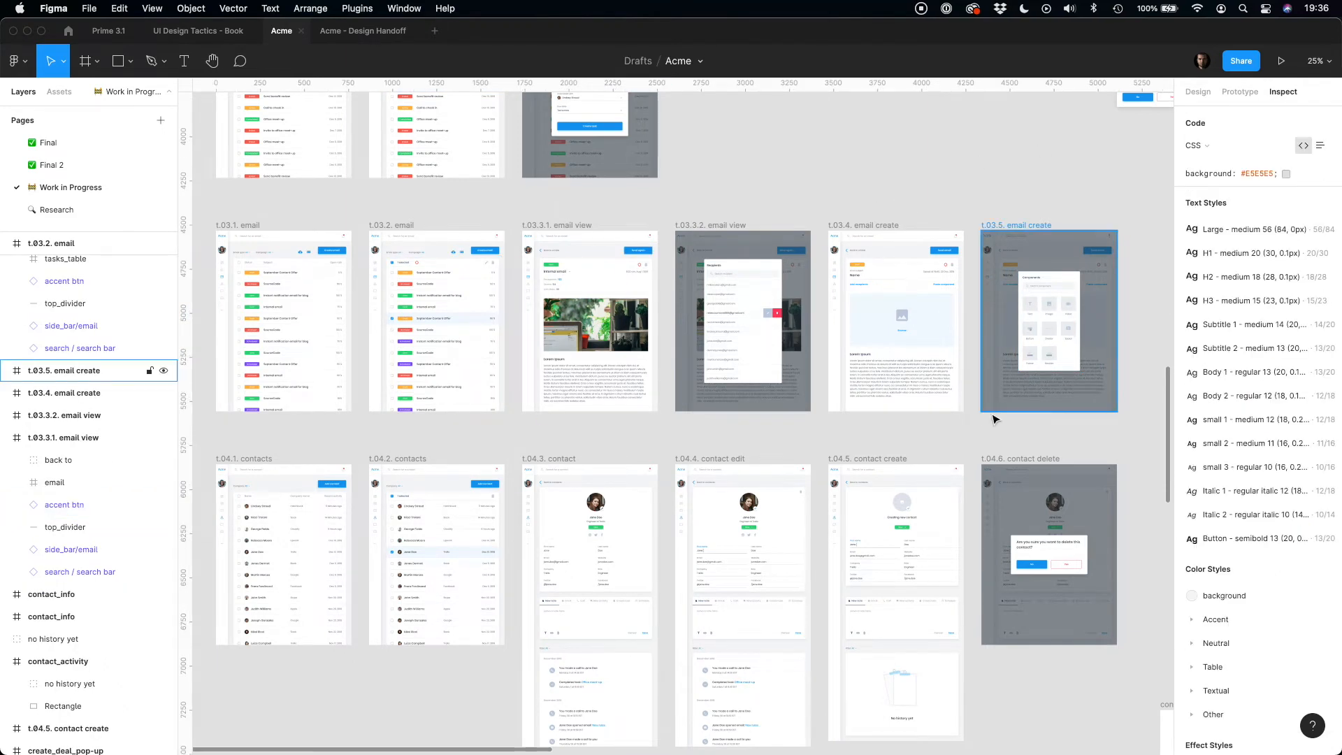
scroll(right, 3)
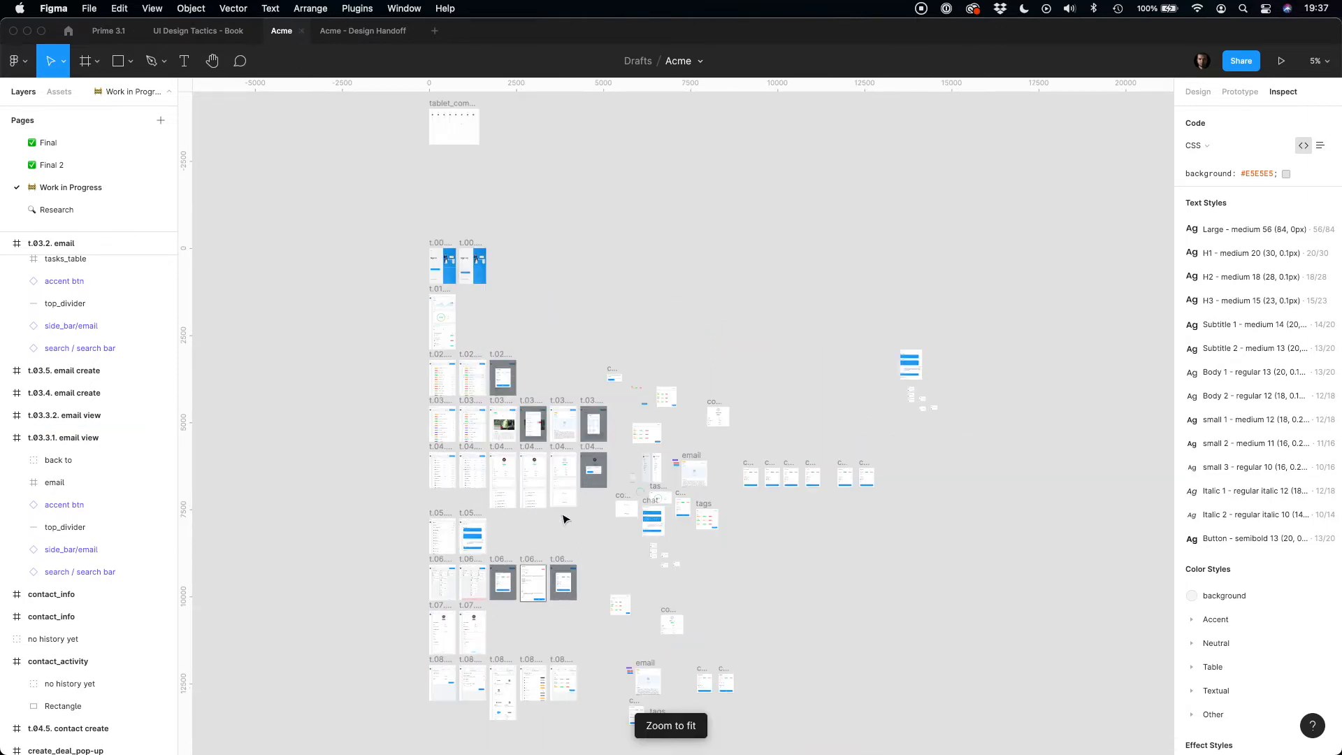
click(533, 497)
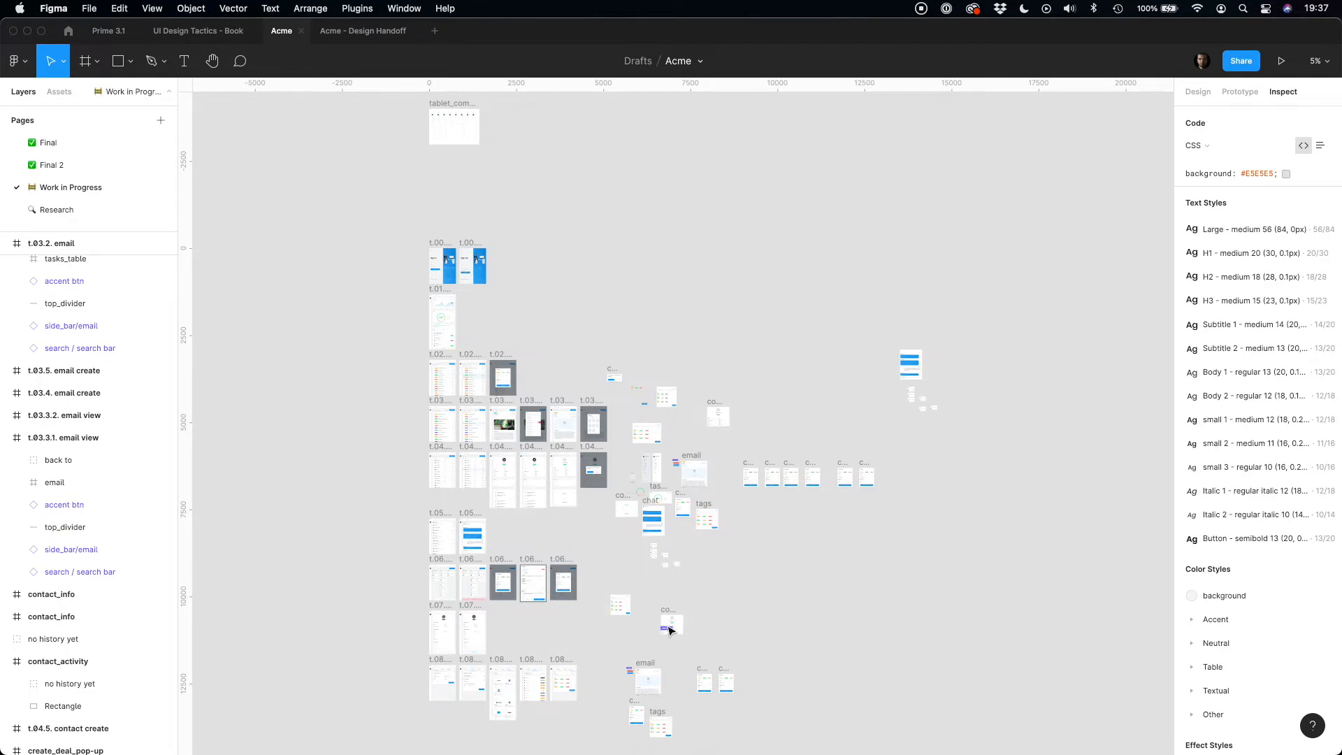
mouse_move(677, 572)
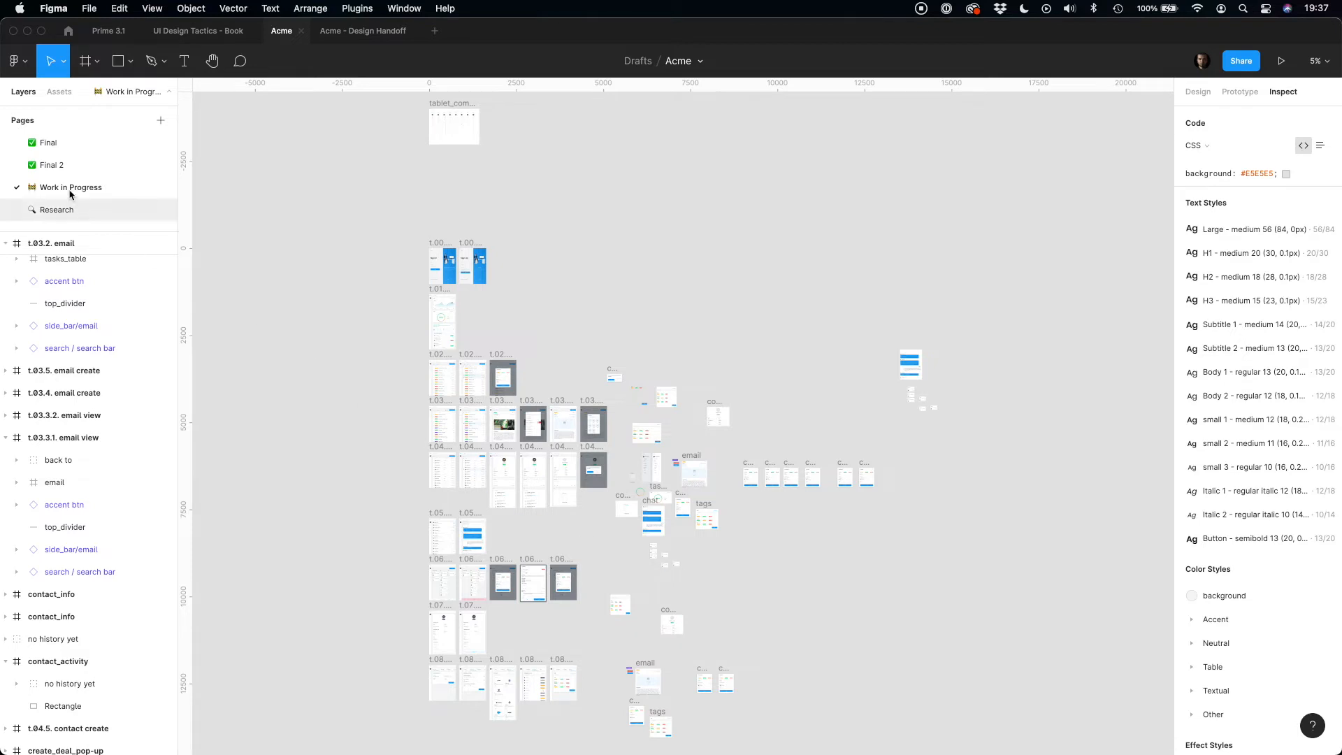
click(51, 165)
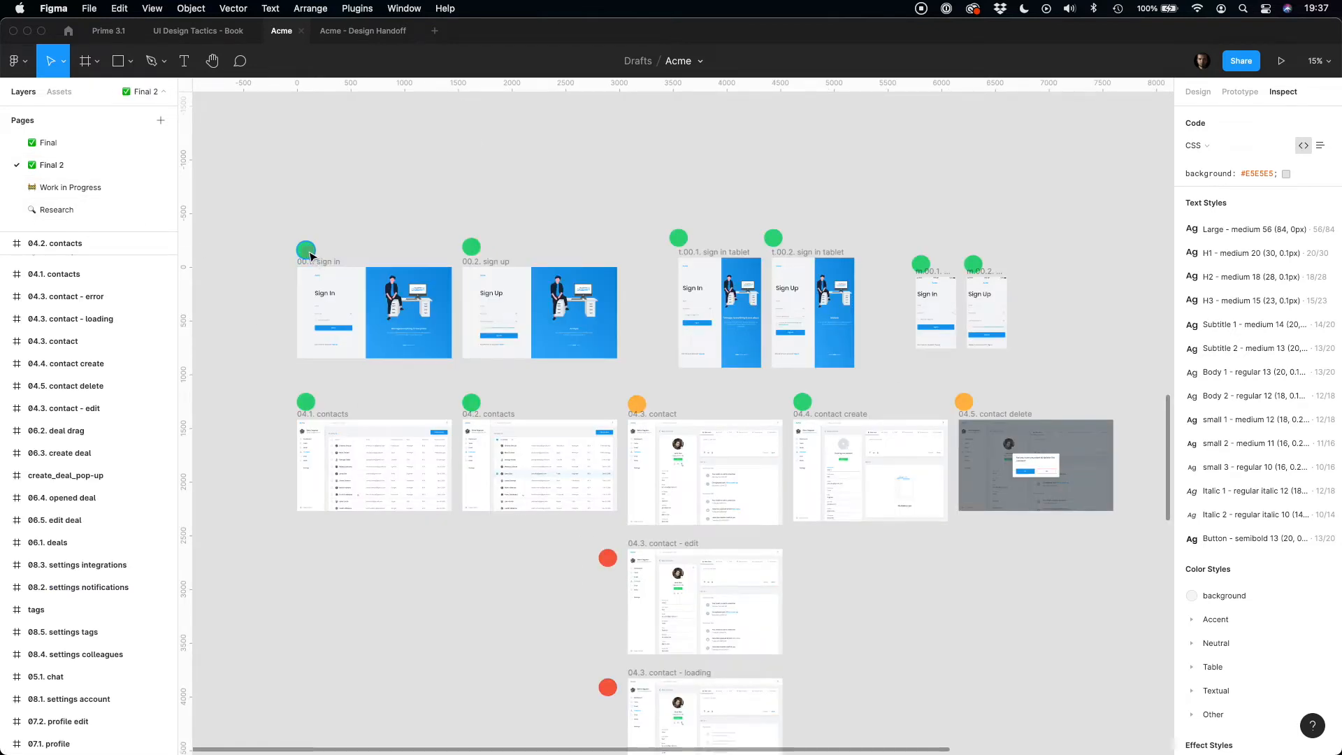
Check the 04.3. contact status dot and Final page, then move to the Acme - Design Handoff file
click(637, 402)
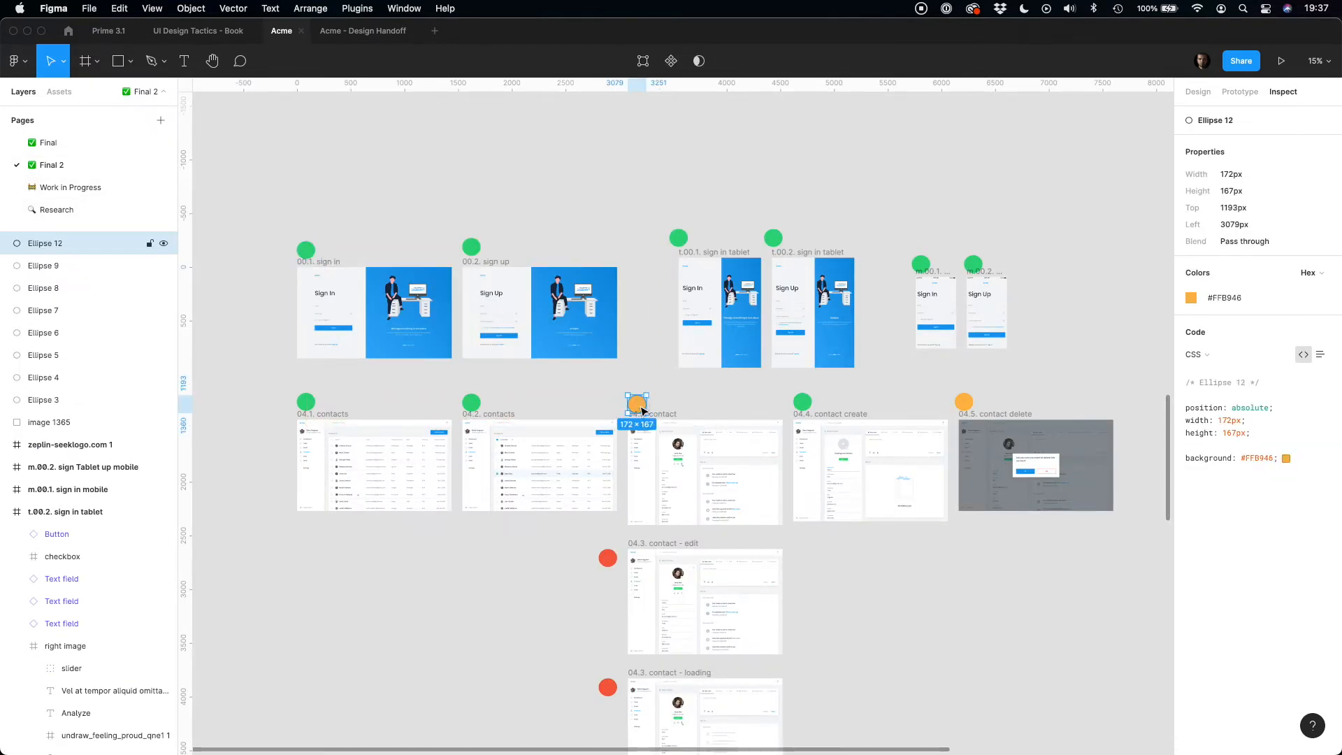
click(48, 143)
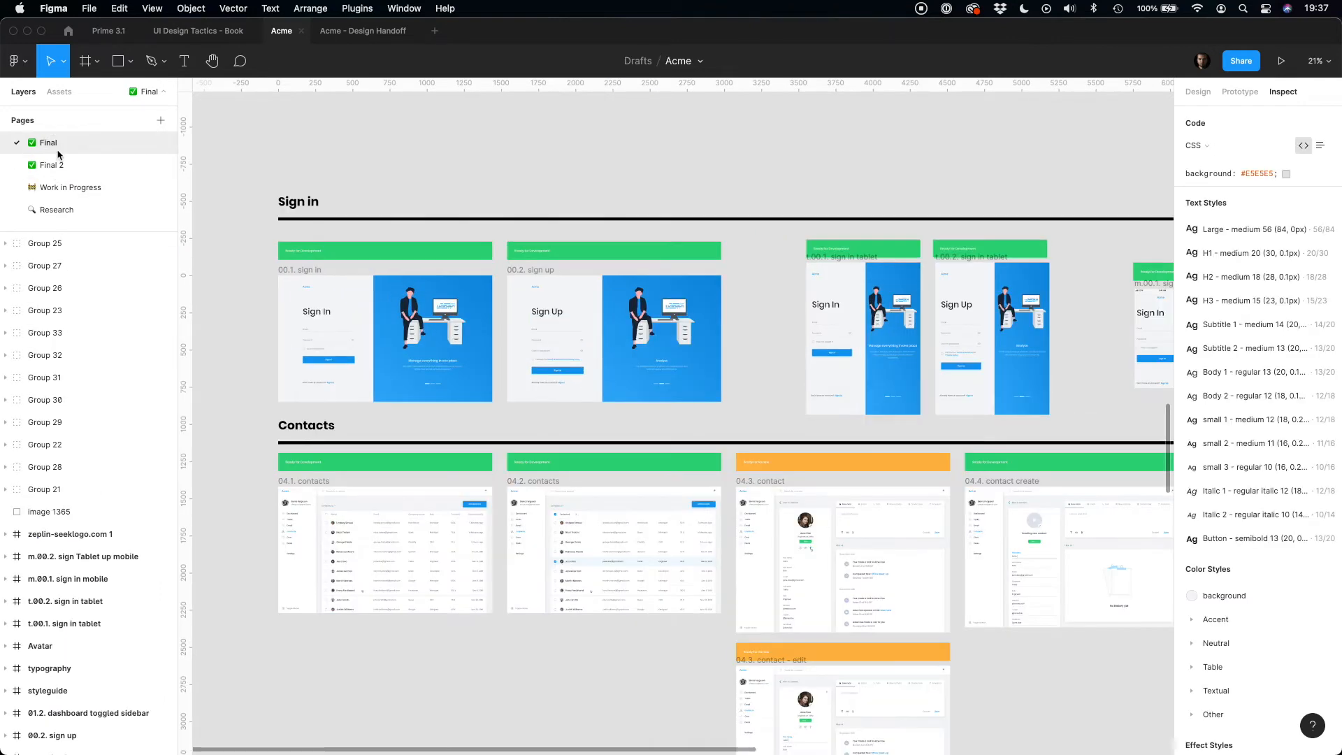
click(841, 462)
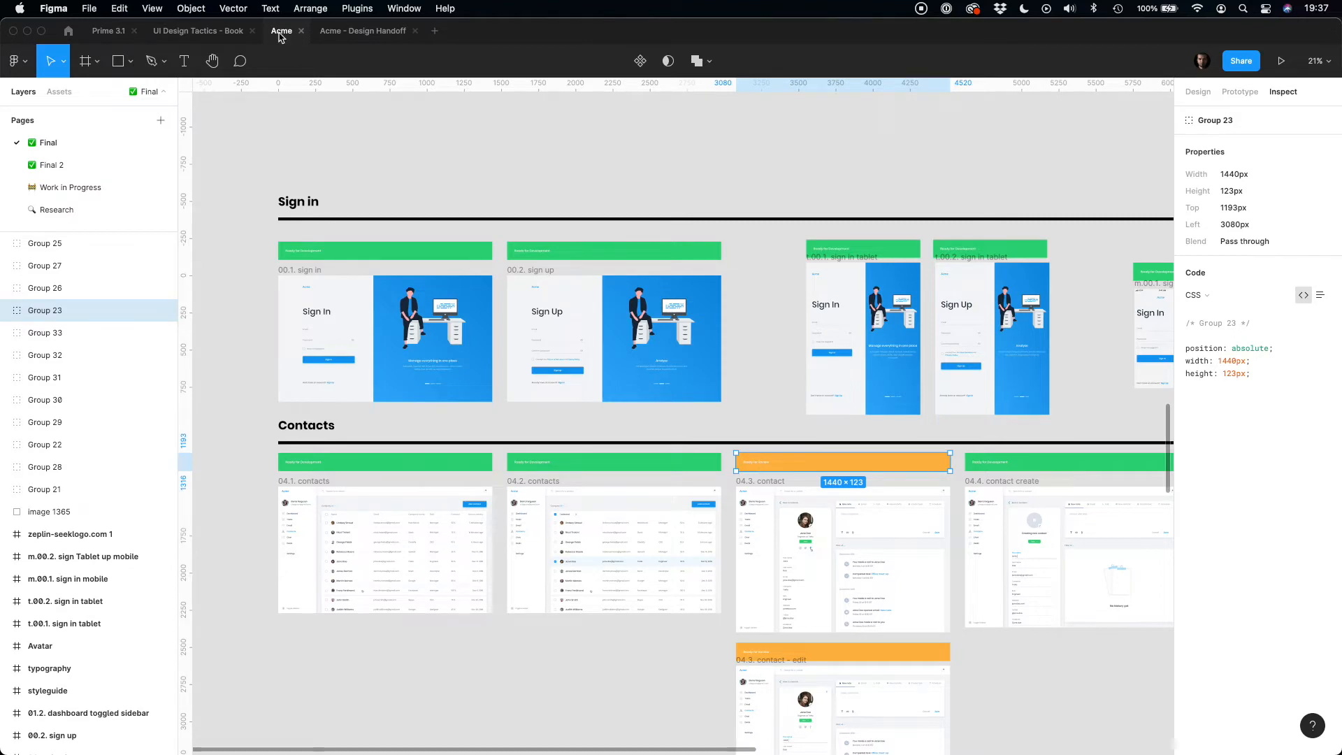
click(363, 31)
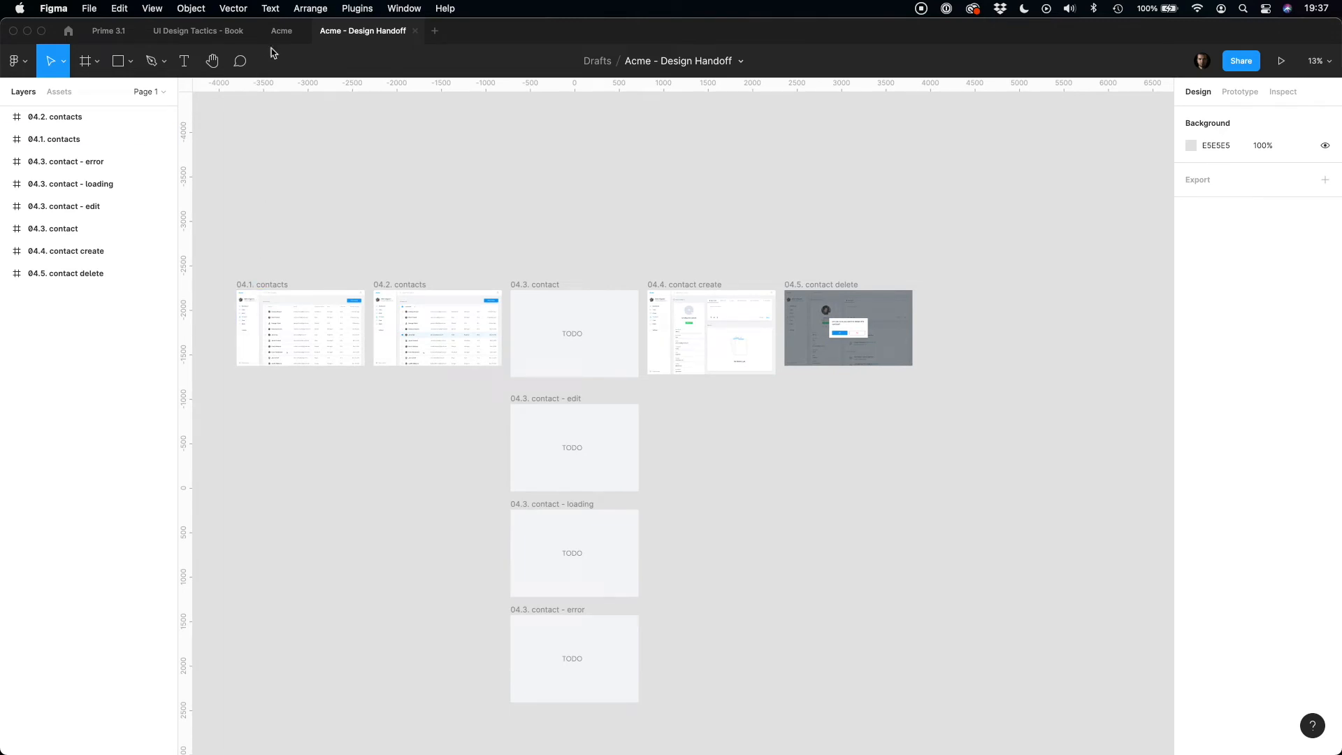
mouse_move(281, 31)
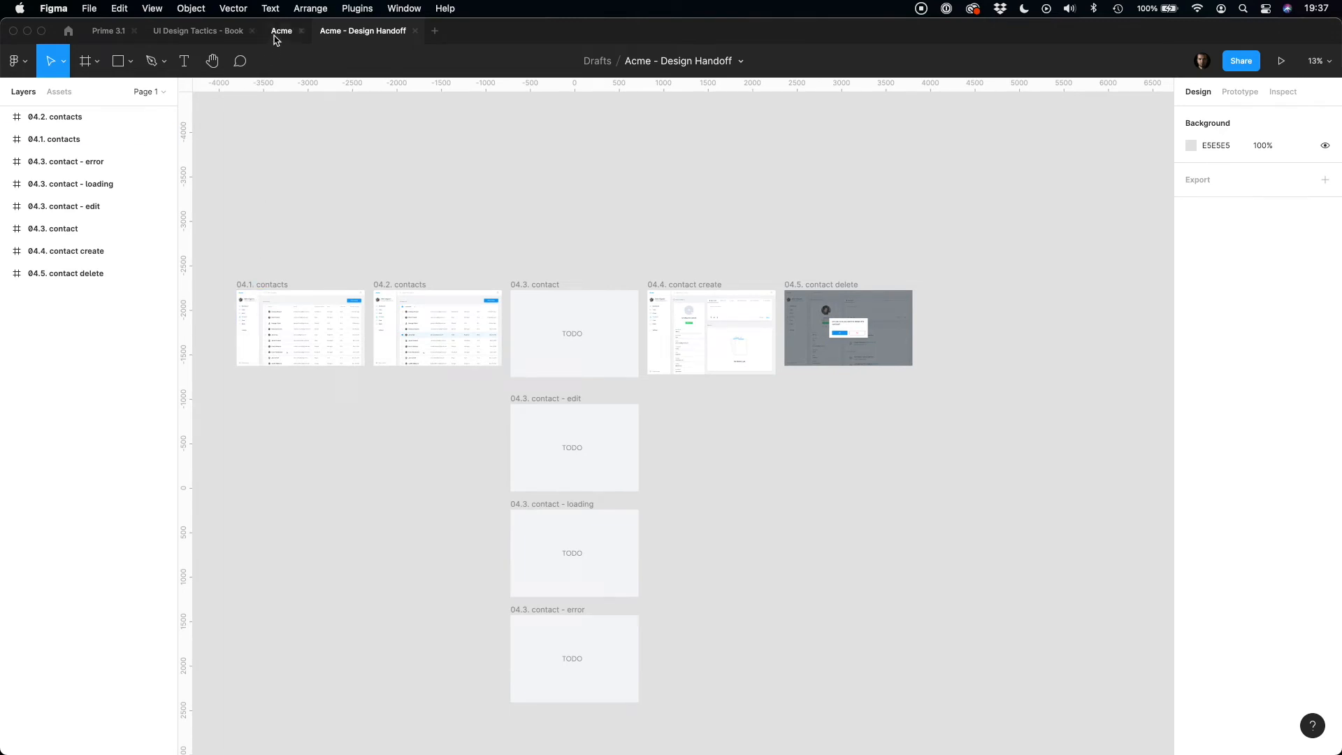
Return to the Acme file and inspect the accent btn layer's size and CSS on 04.2. contacts
click(281, 31)
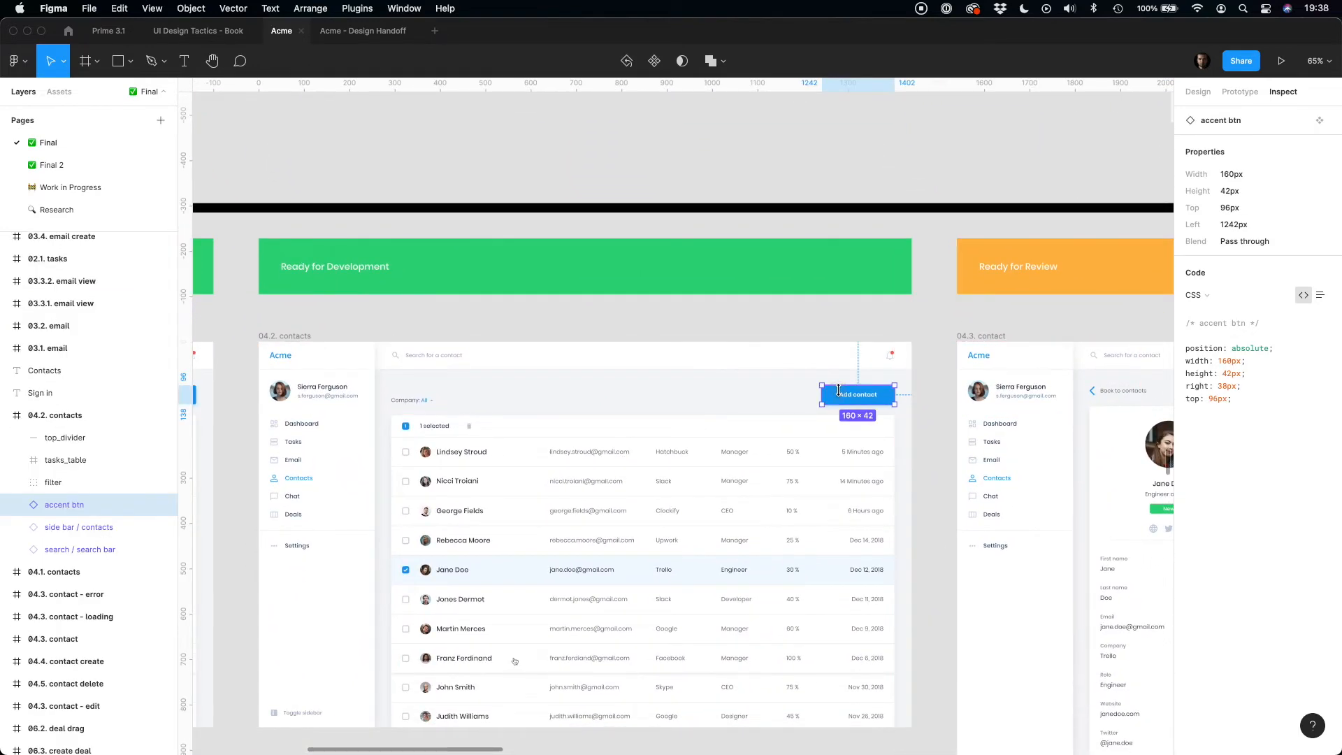
click(1198, 92)
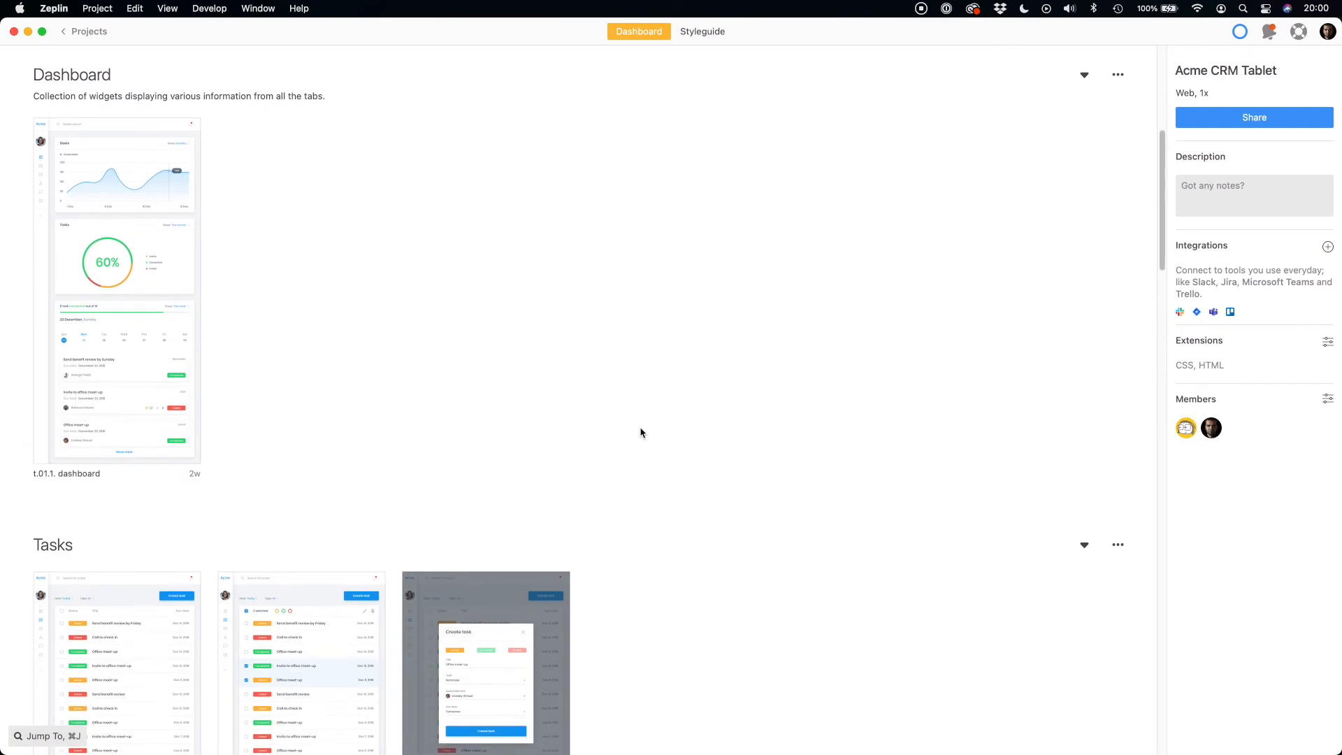
Open the t.04.6. contact delete screen with its confirmation dialog and Ready for Development tag
scroll(down, 3)
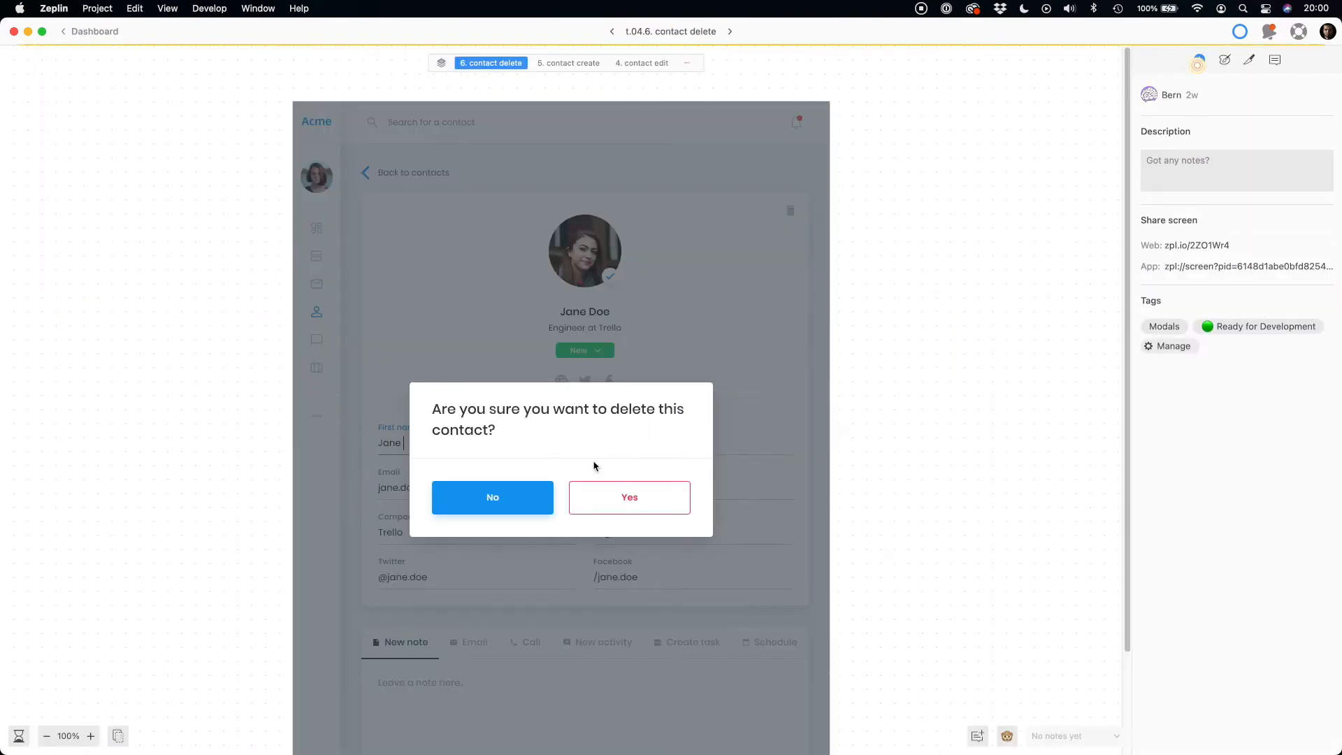
click(492, 498)
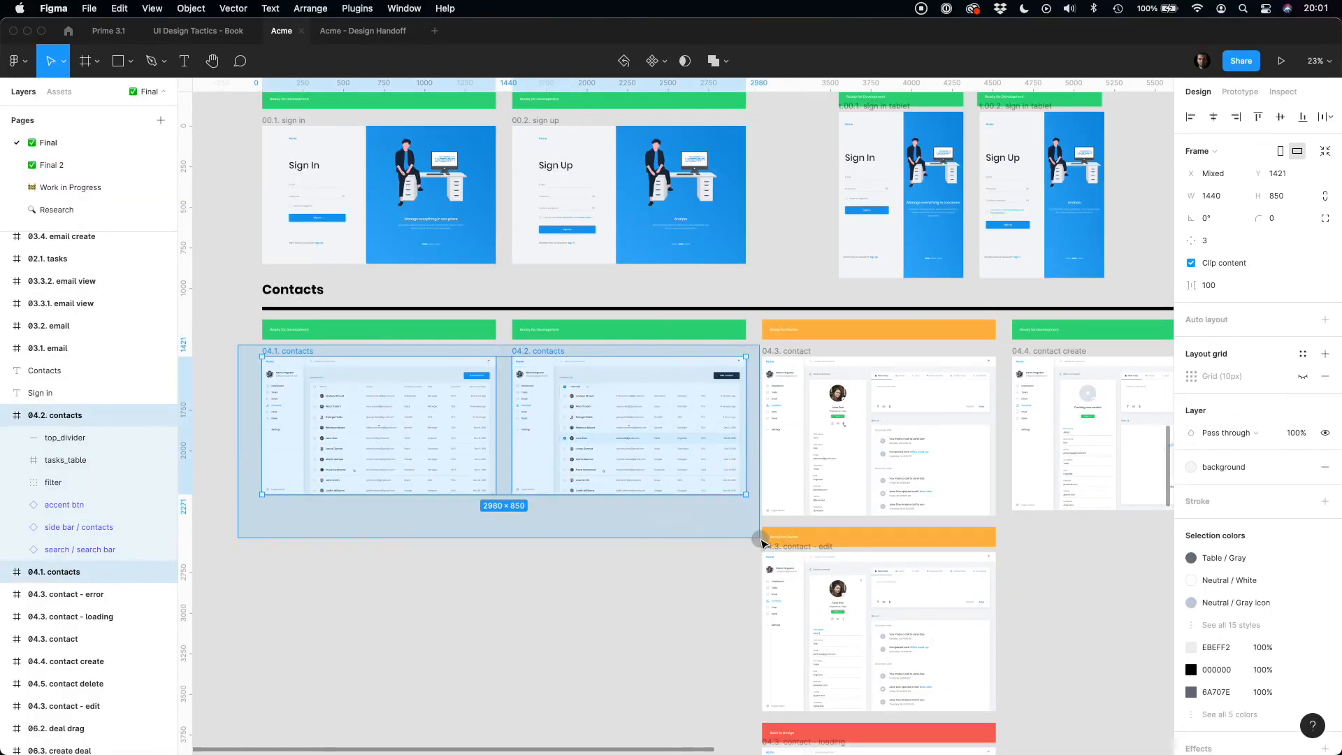
Export the 04.1. and 04.2. contacts frames to Zeplin via the Zeplin plugin
click(356, 9)
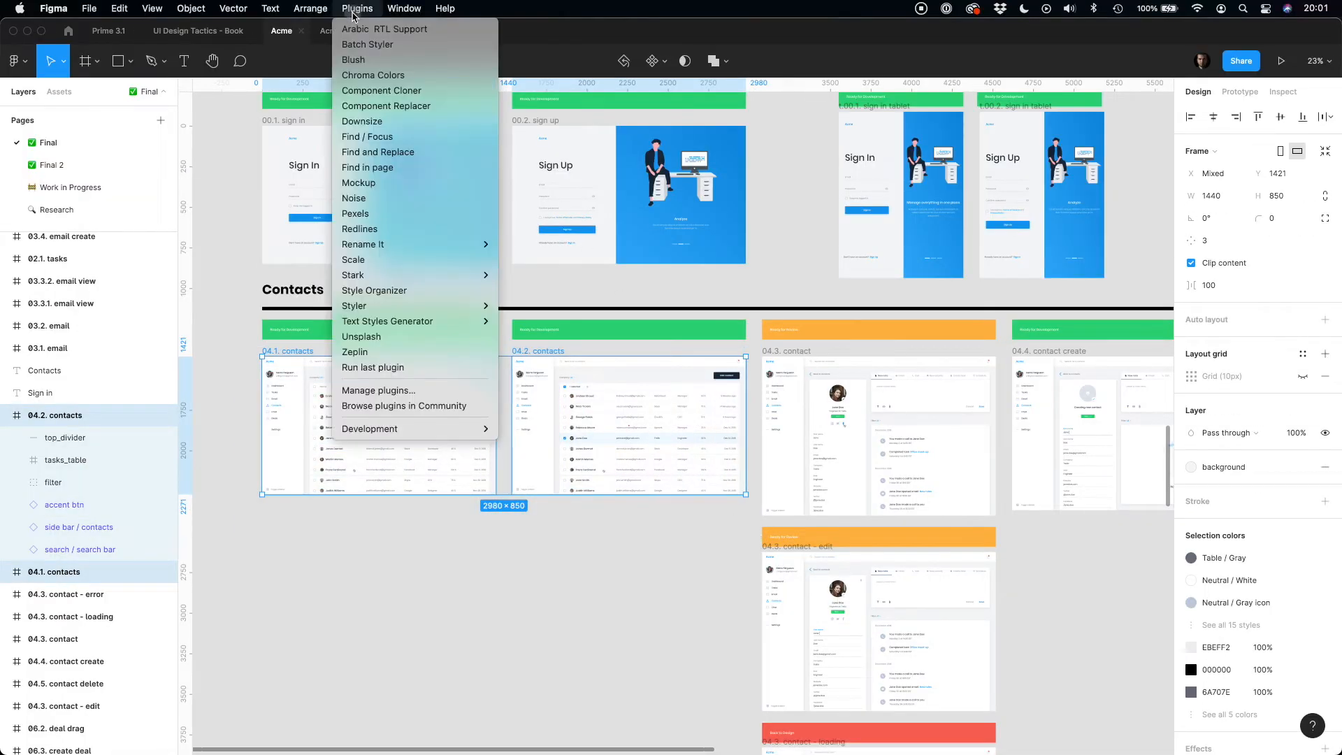
click(353, 353)
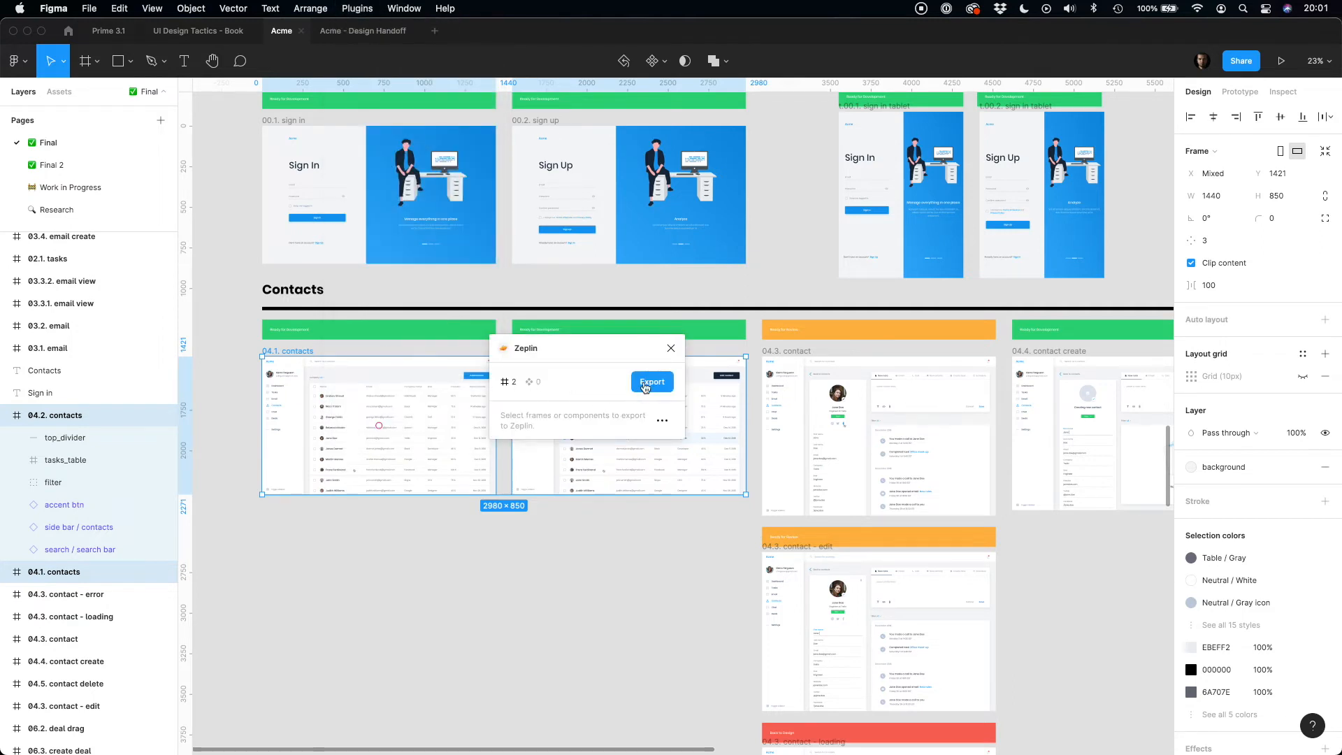
click(651, 381)
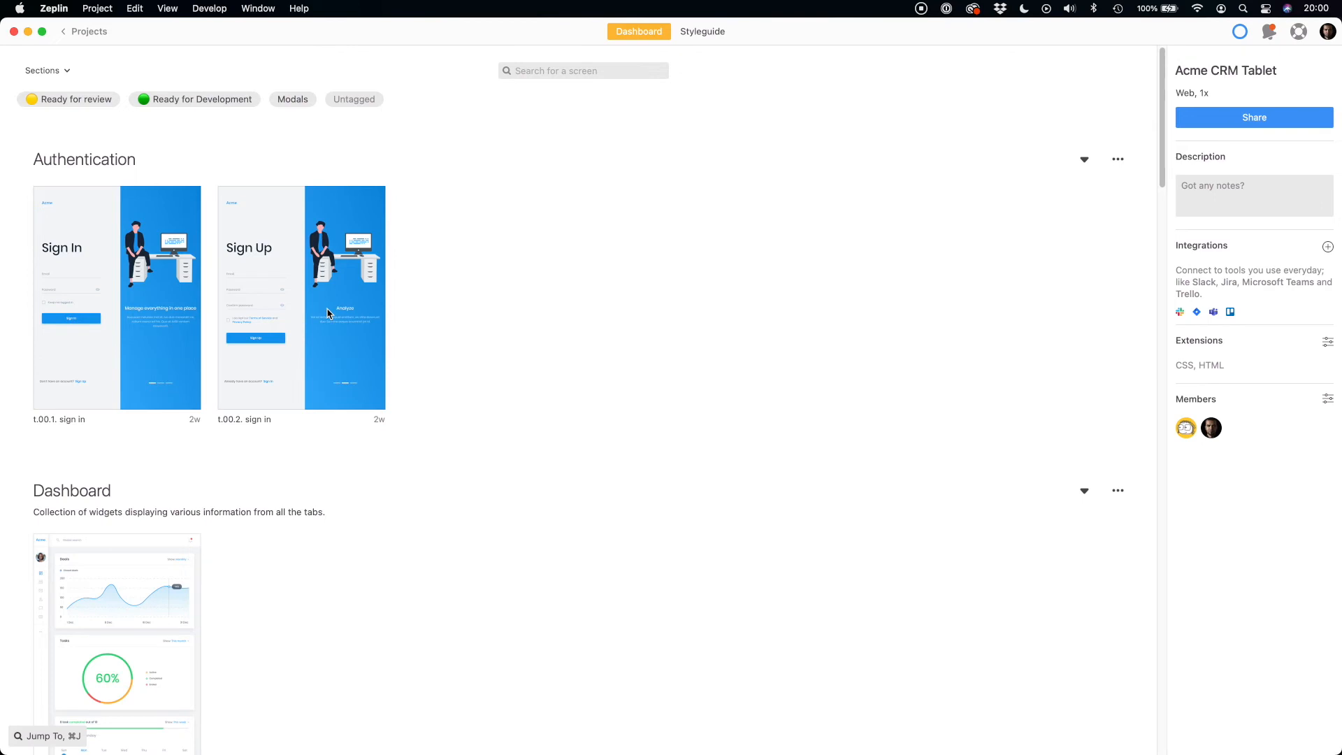
Search 'co', sort the screens by Sections and turn off the Ready for review tag filter
text(c)
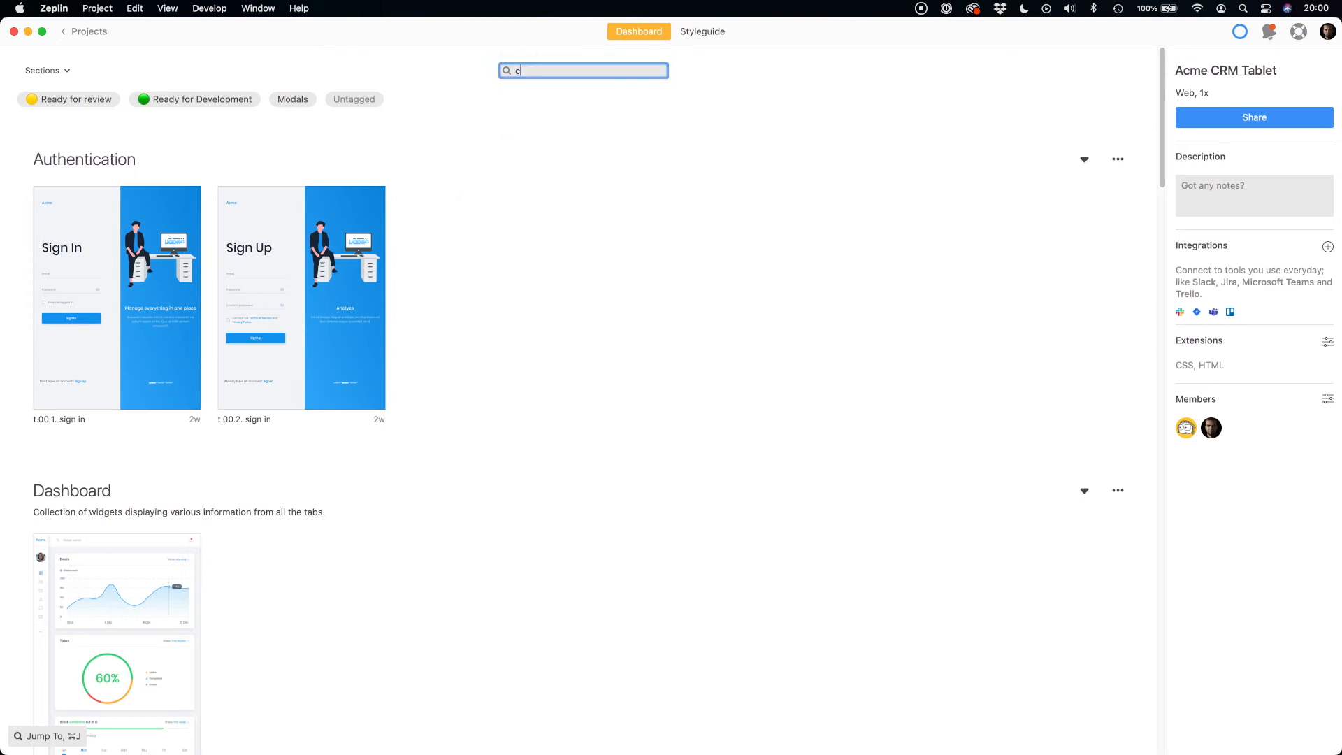
text(o)
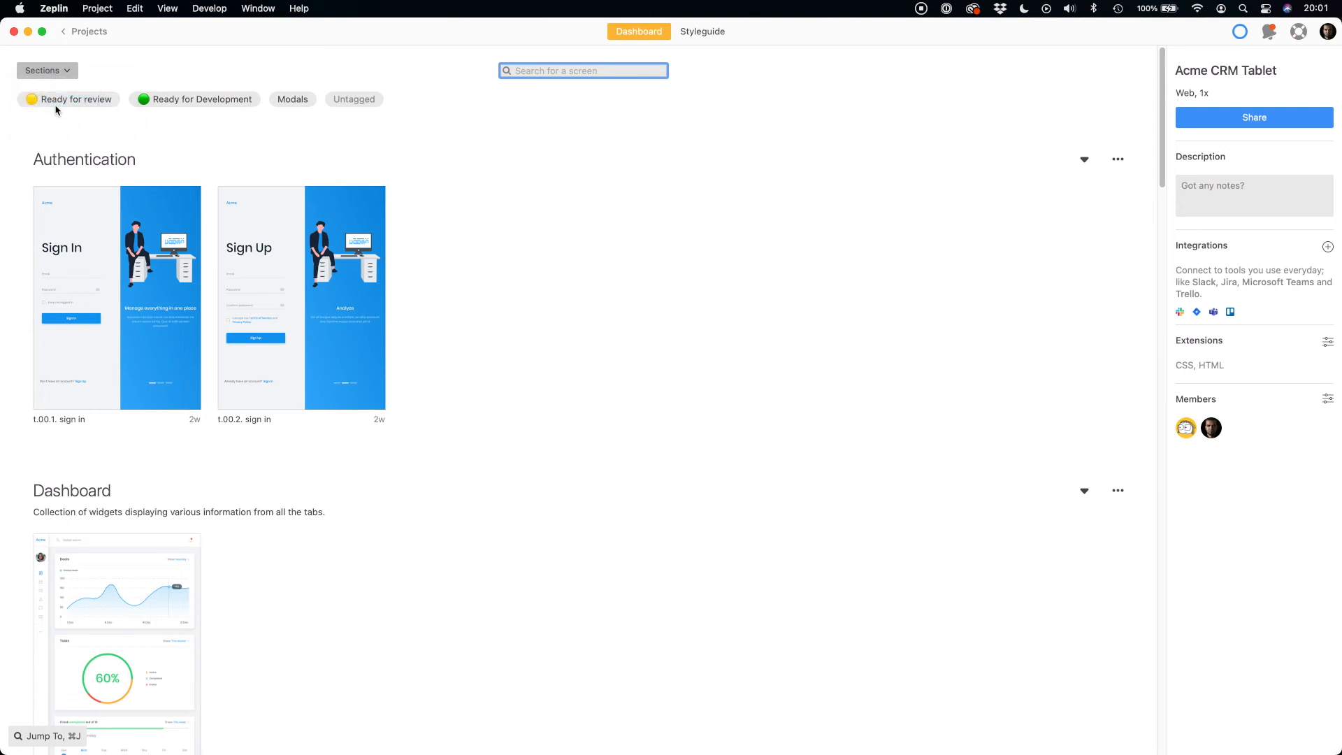
click(43, 70)
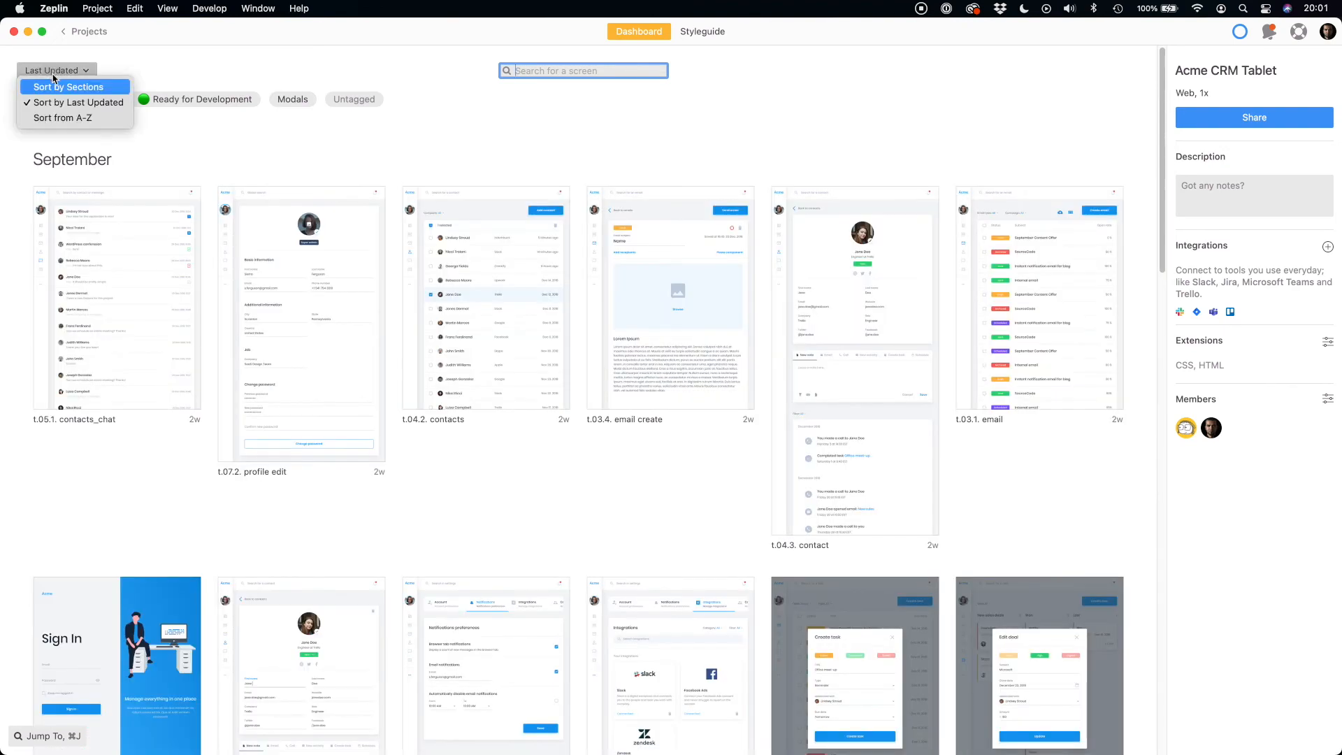
mouse_move(50, 92)
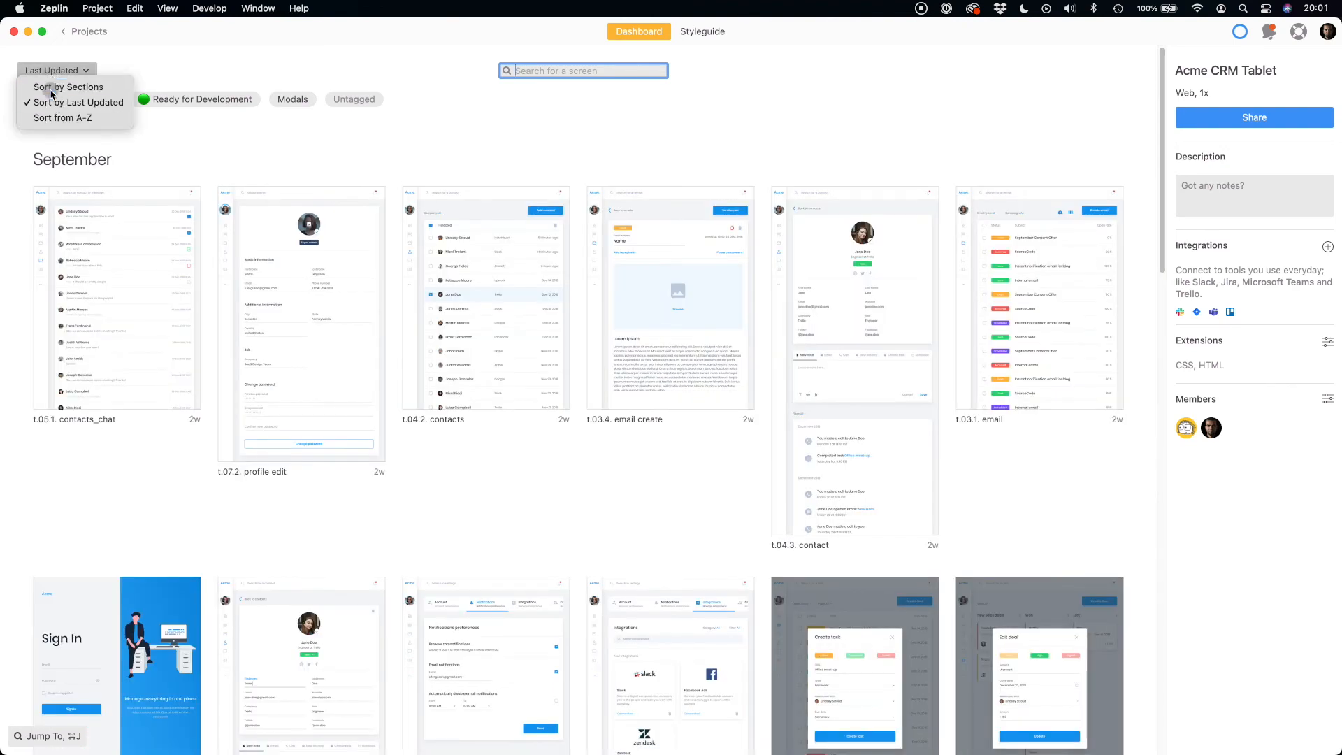
click(67, 86)
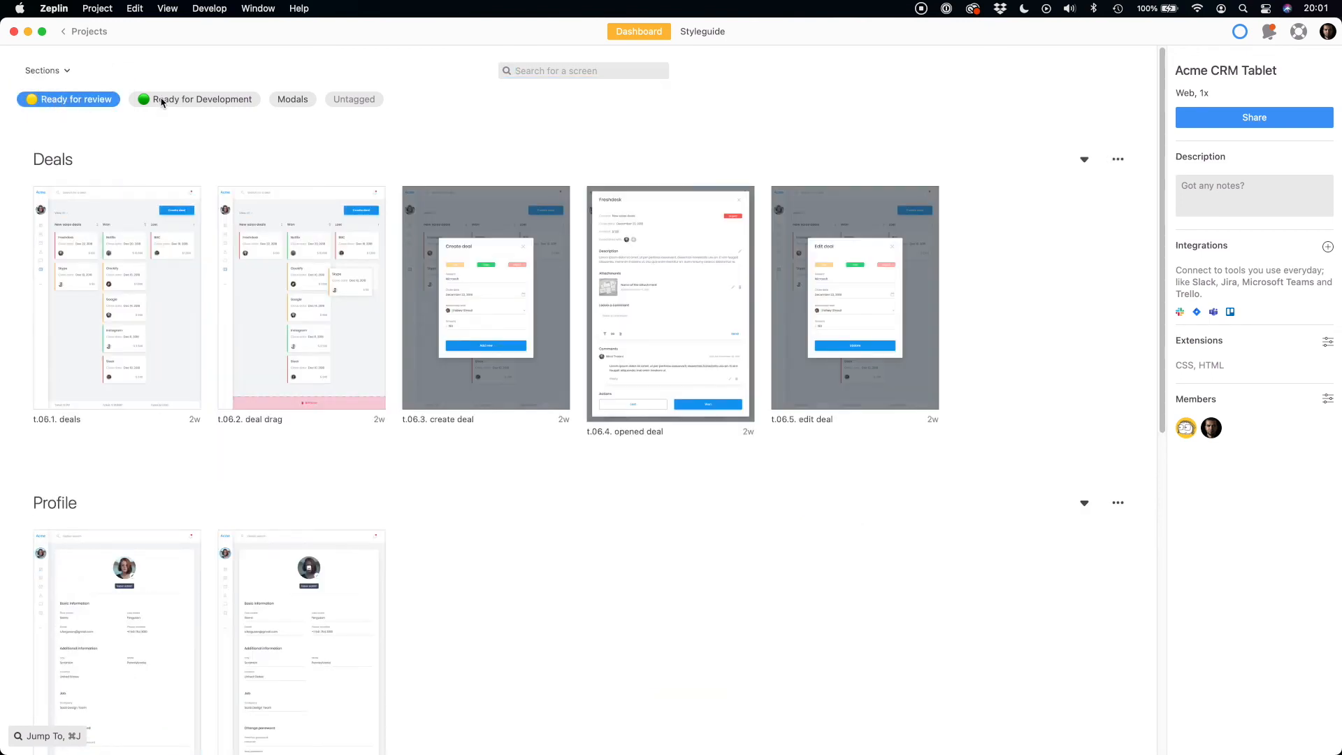
click(193, 99)
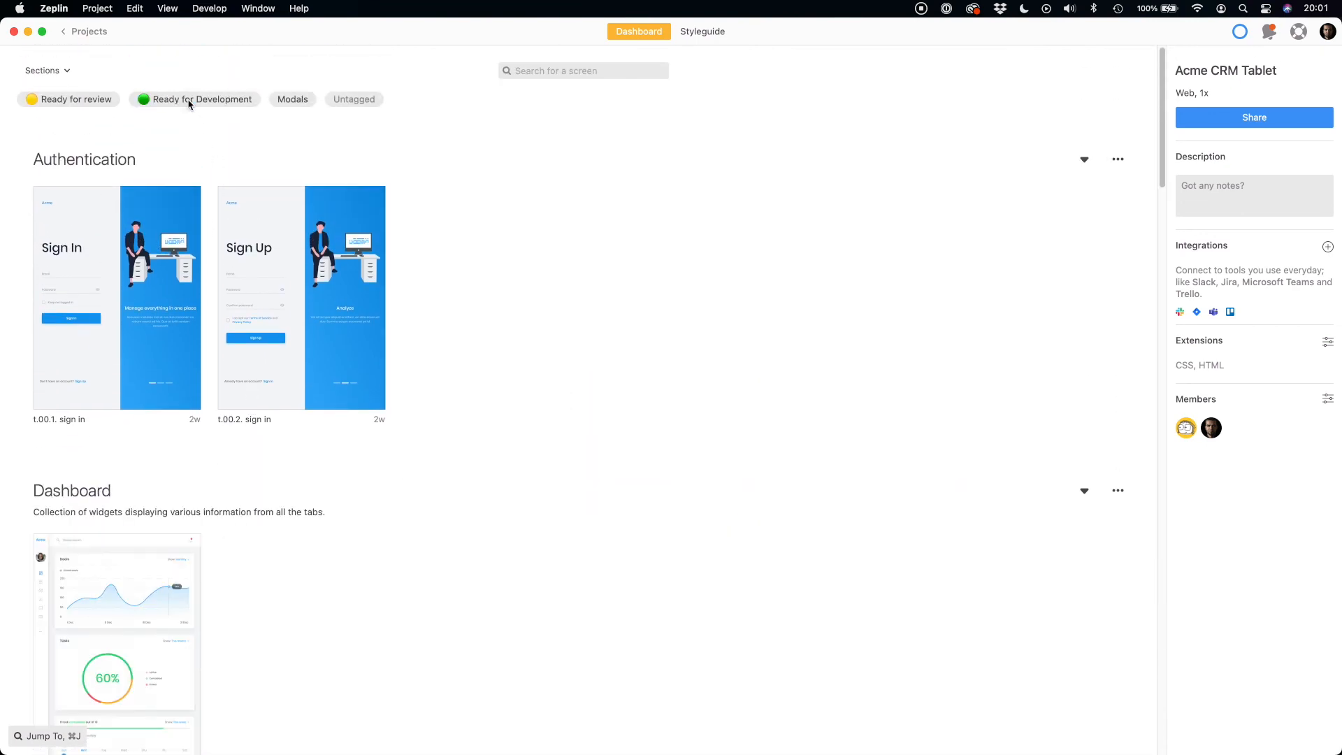
Browse the Authentication, Dashboard and Tasks sections and open the t.01.1. dashboard screen
scroll(down, 3)
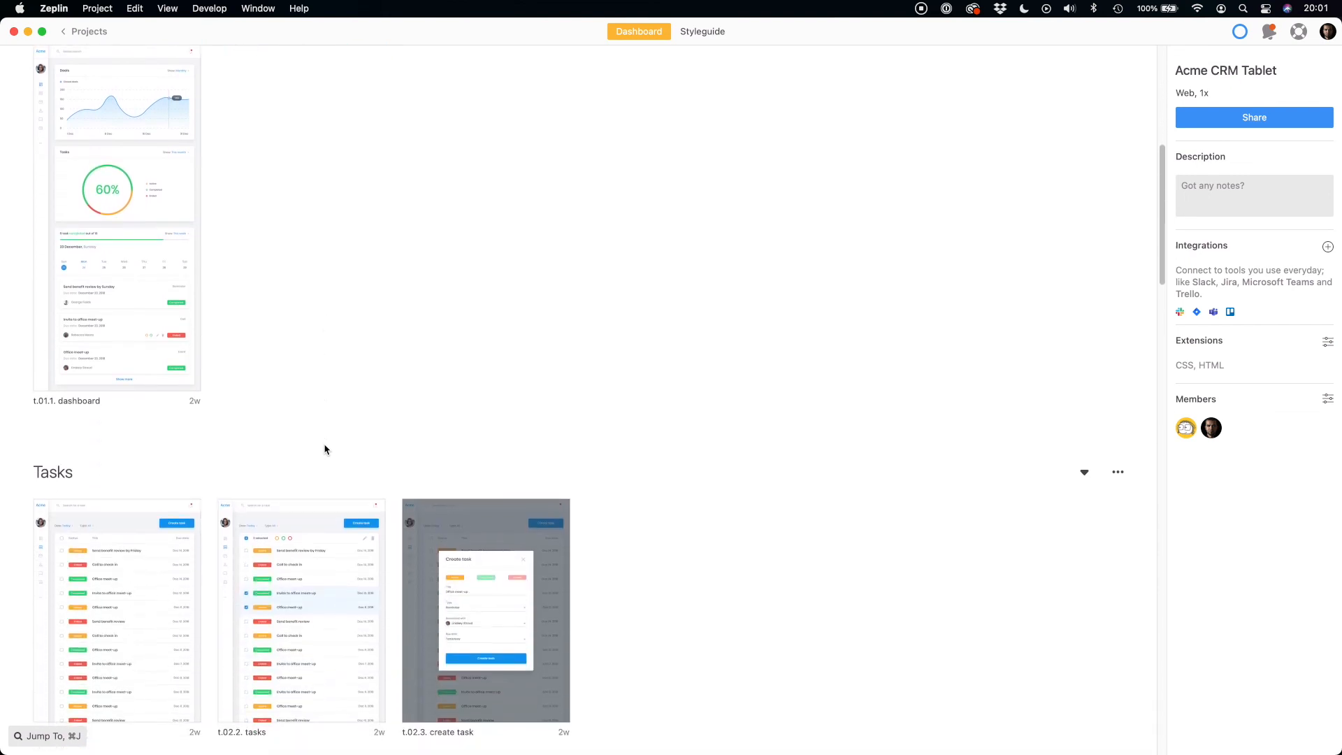
scroll(down, 3)
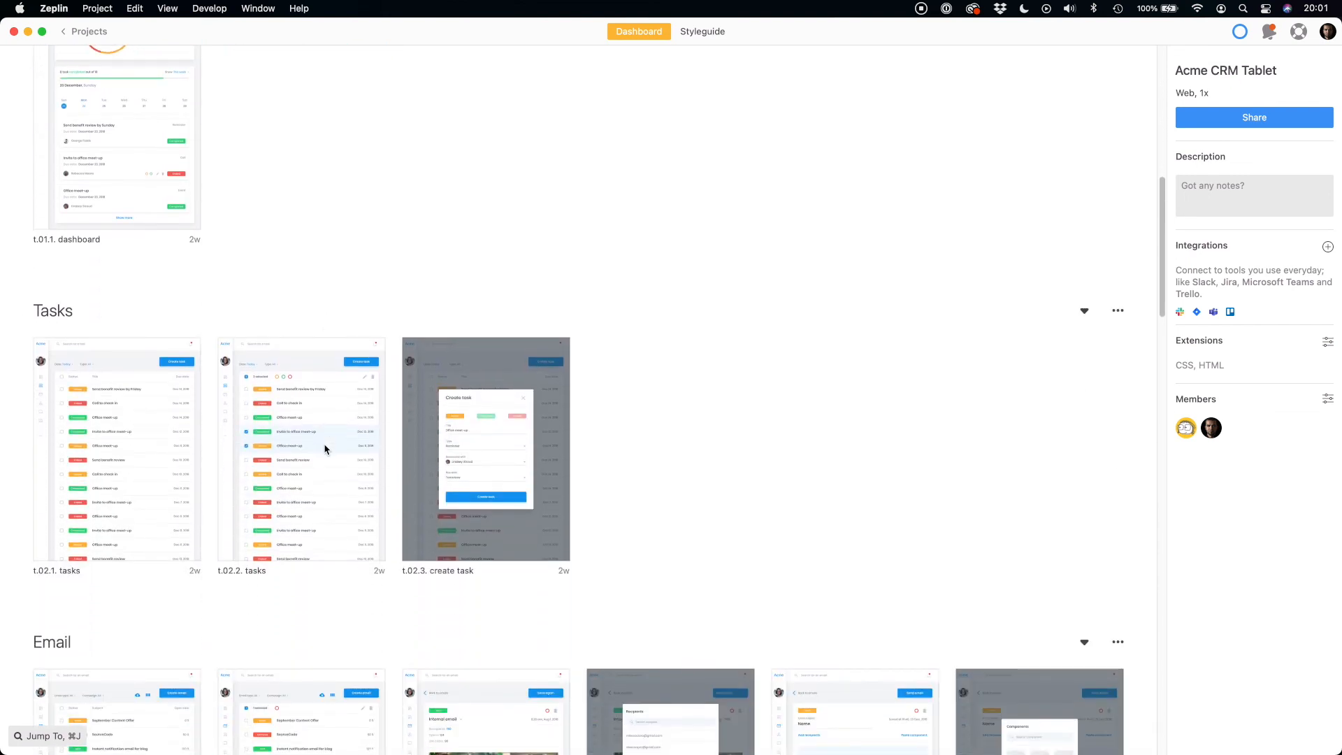
scroll(up, 3)
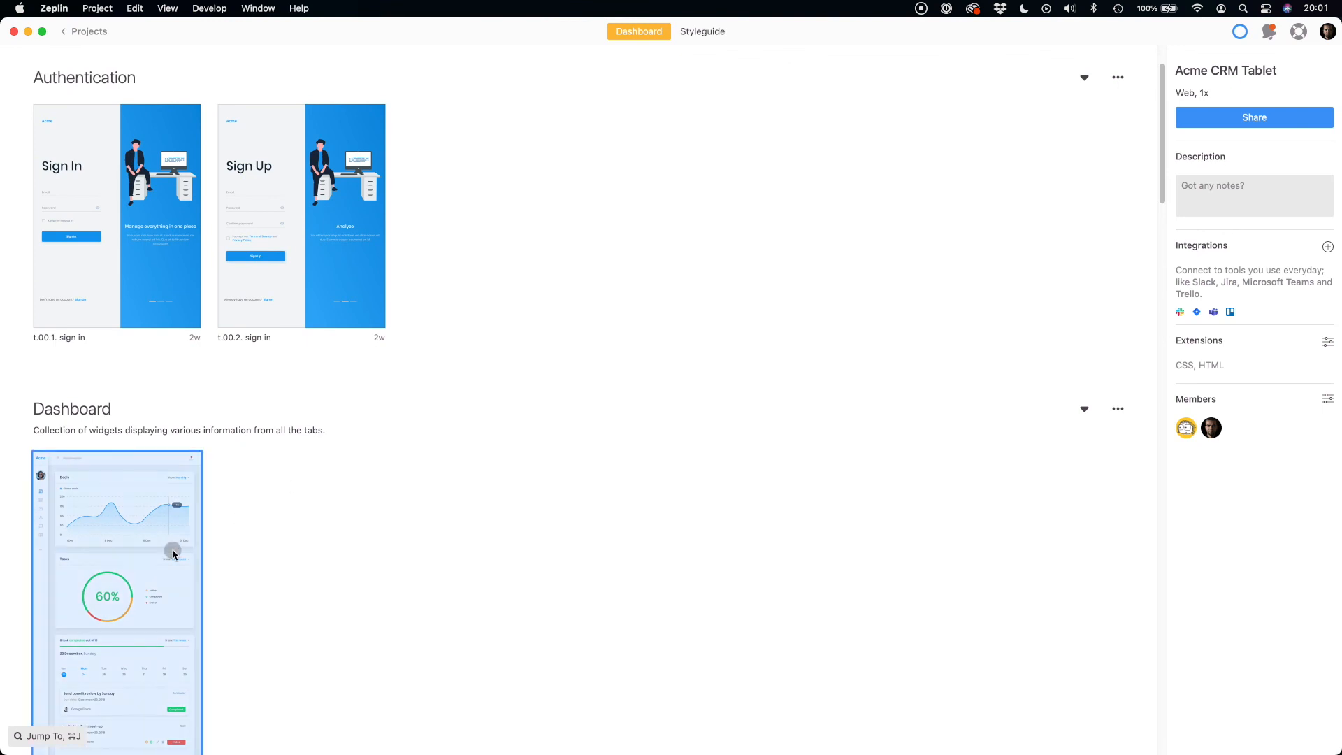
double_click(117, 599)
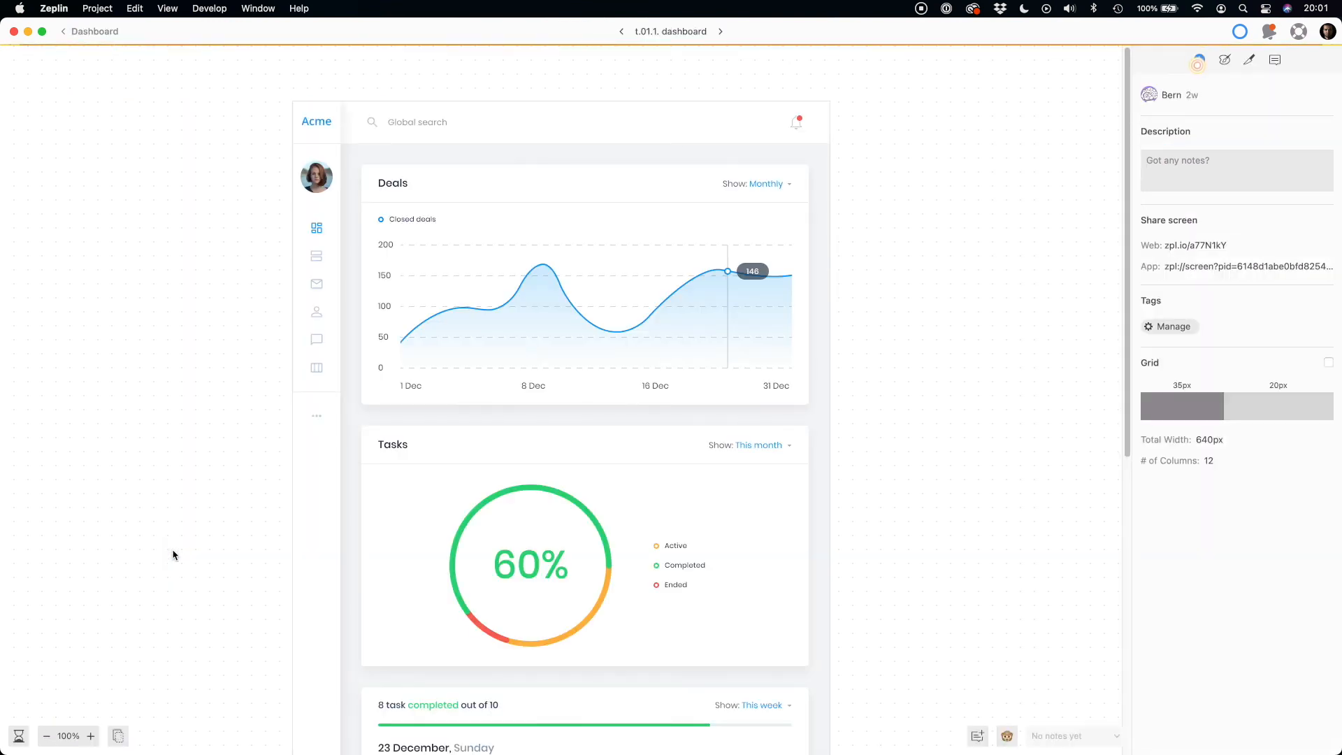